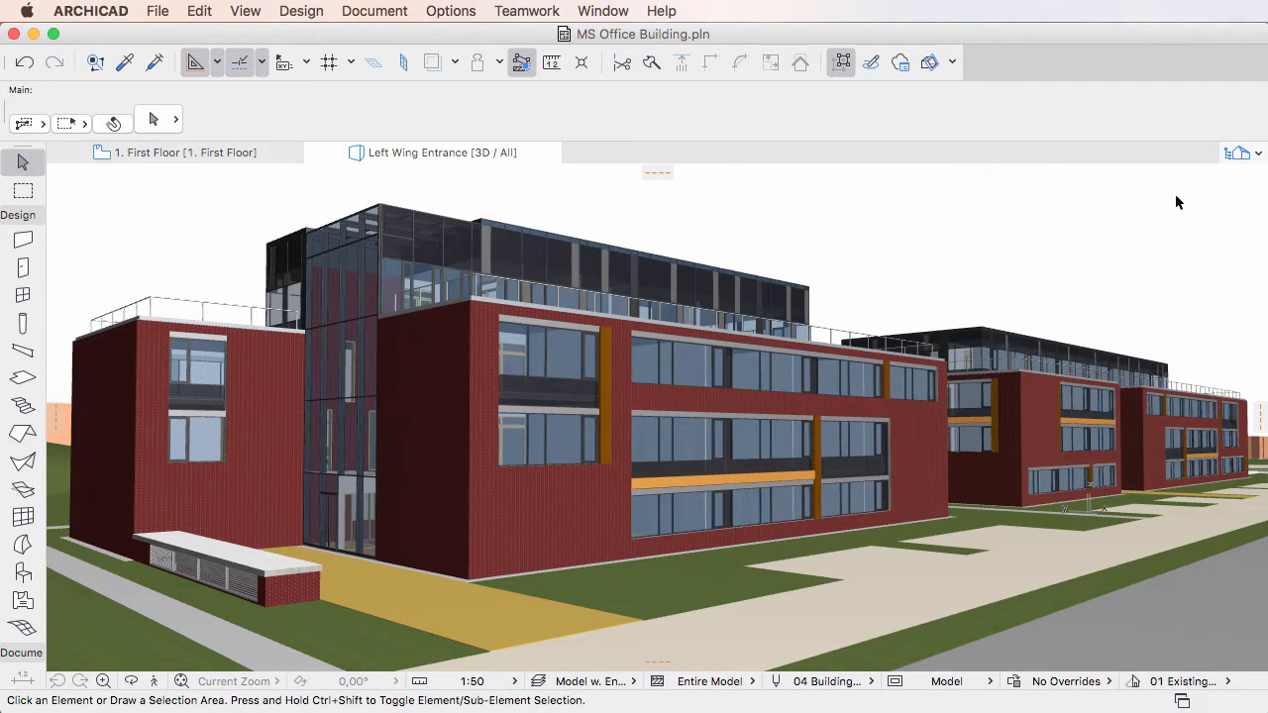
pyautogui.moveTo(468, 12)
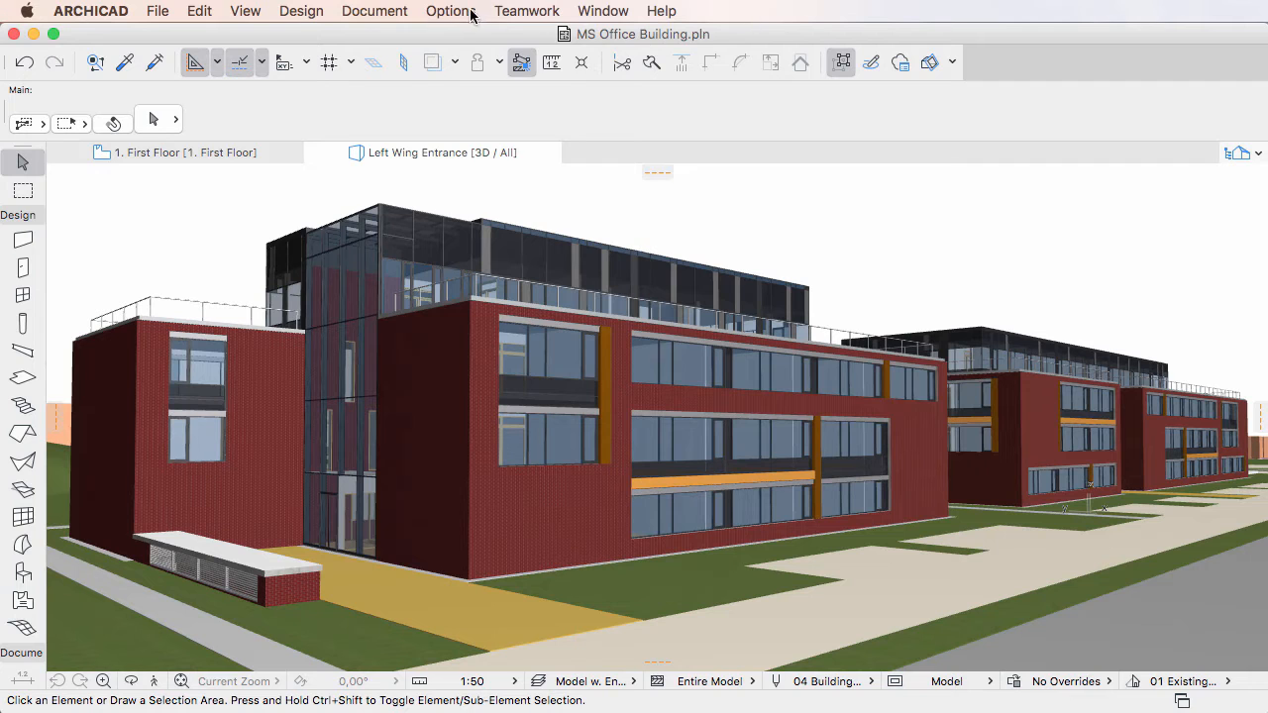
# Bring up the Property Manager from Options and browse down to the Zones group
pyautogui.click(450, 12)
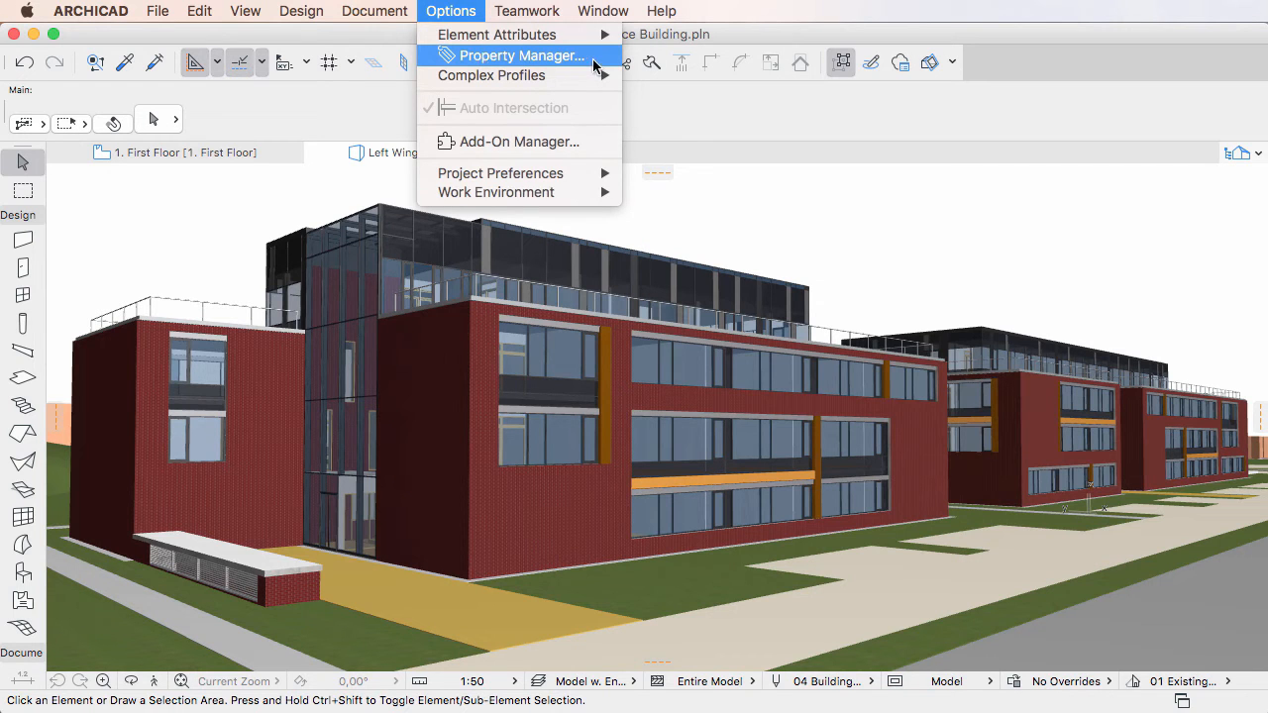
pyautogui.click(519, 55)
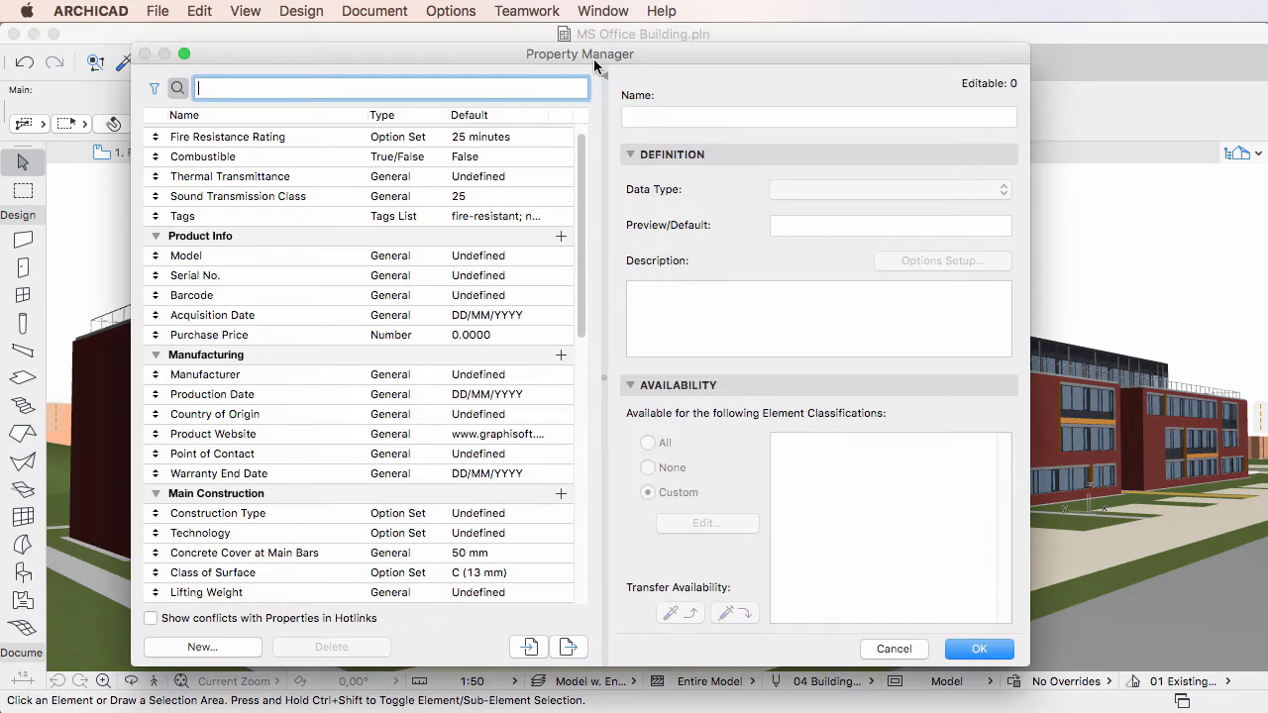
pyautogui.moveTo(725, 253)
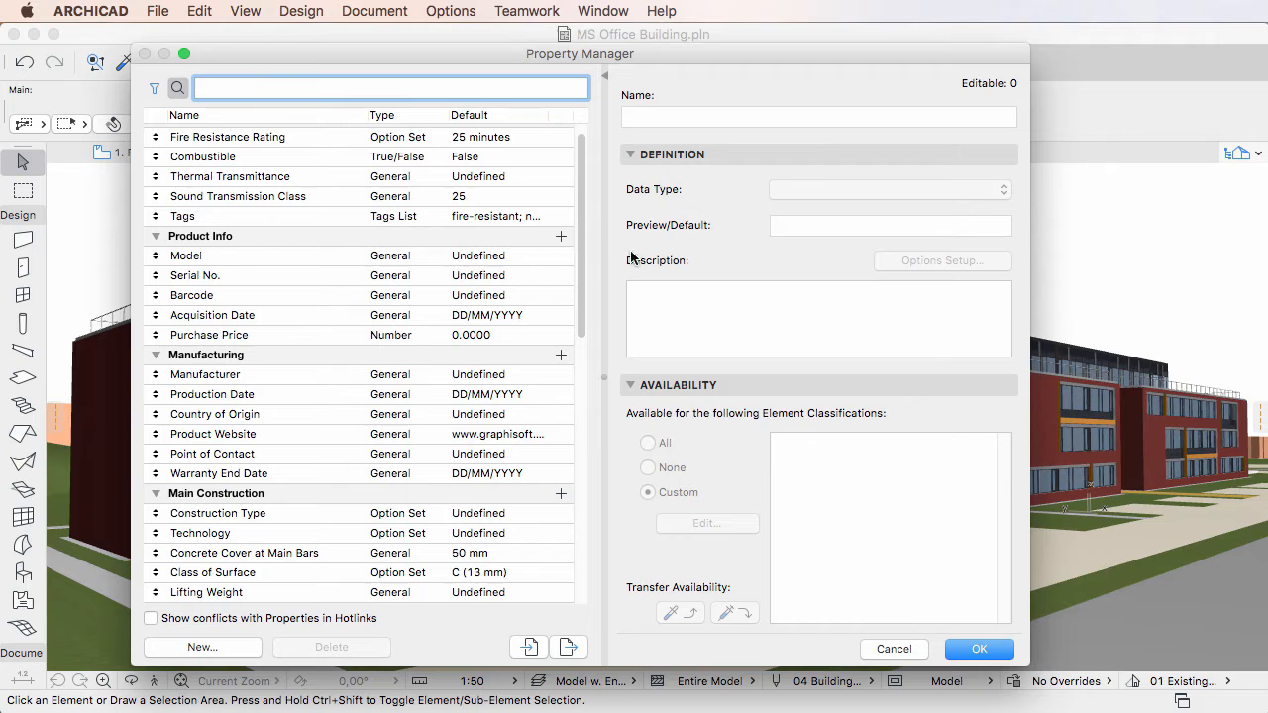
pyautogui.scroll(-3)
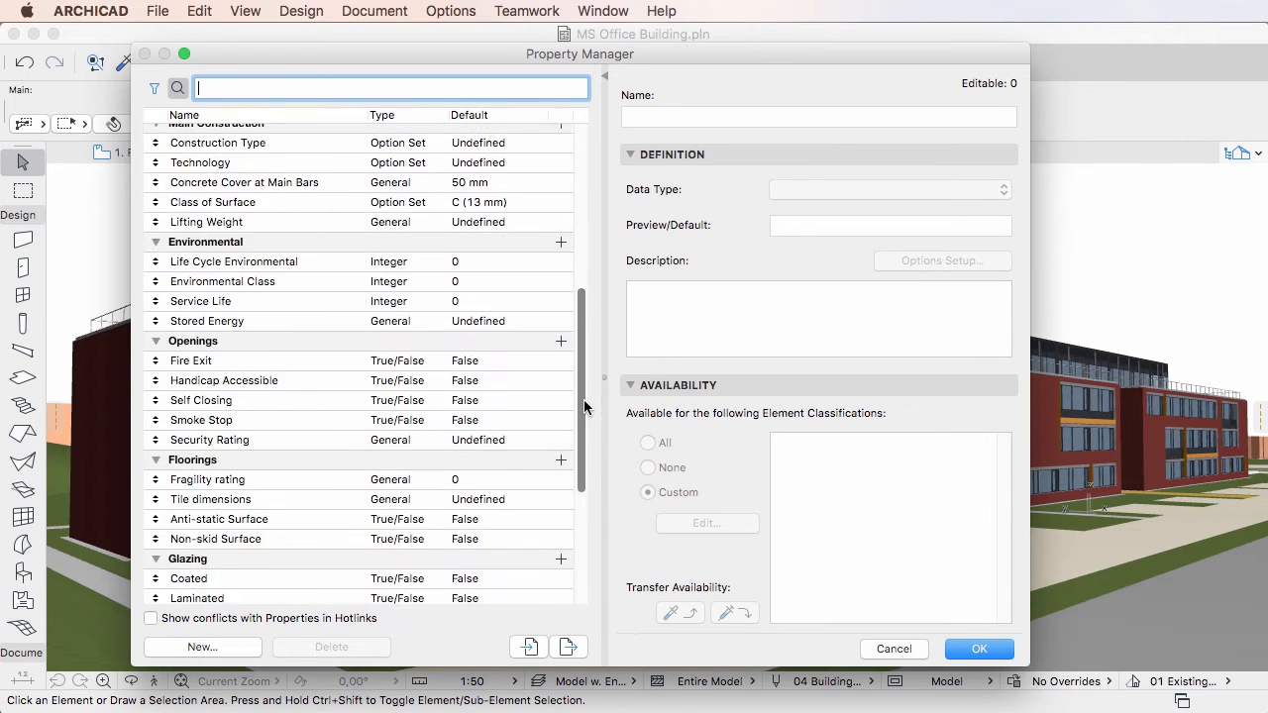
pyautogui.scroll(-3)
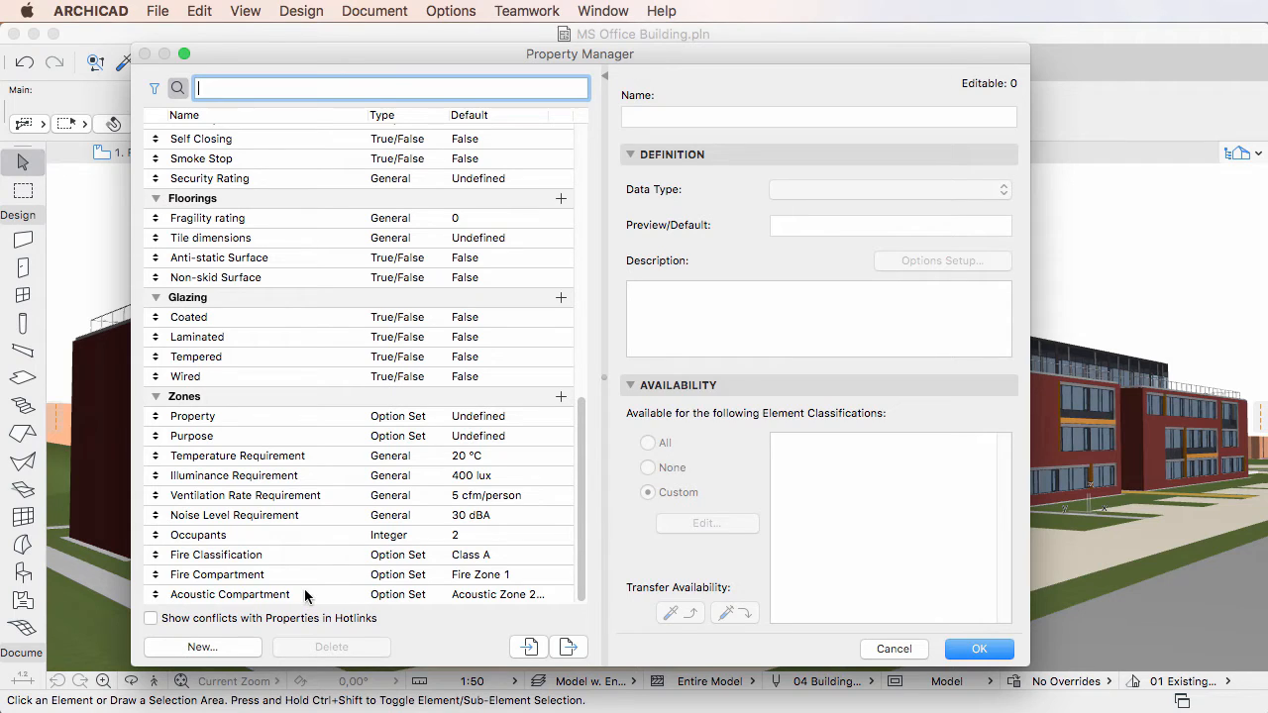
# Disable multiple choices for Acoustic Compartment and make Acoustic Zone 2 its default
pyautogui.click(230, 594)
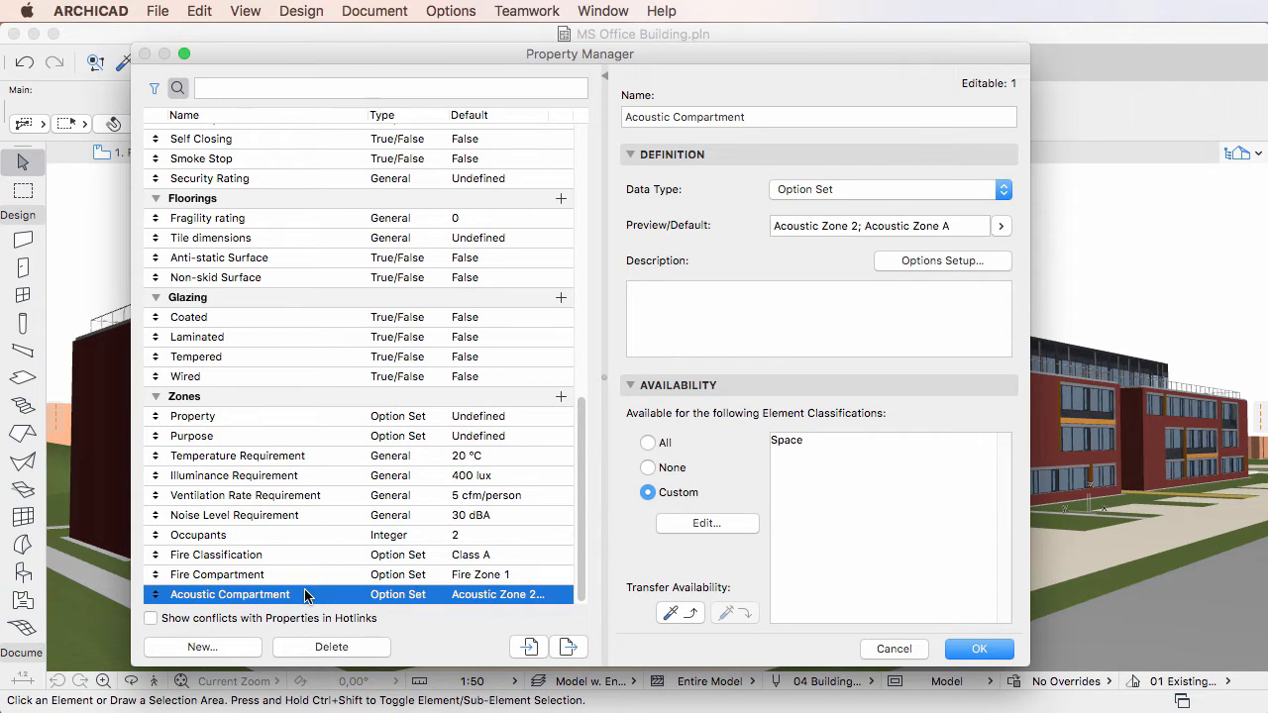
pyautogui.moveTo(600, 359)
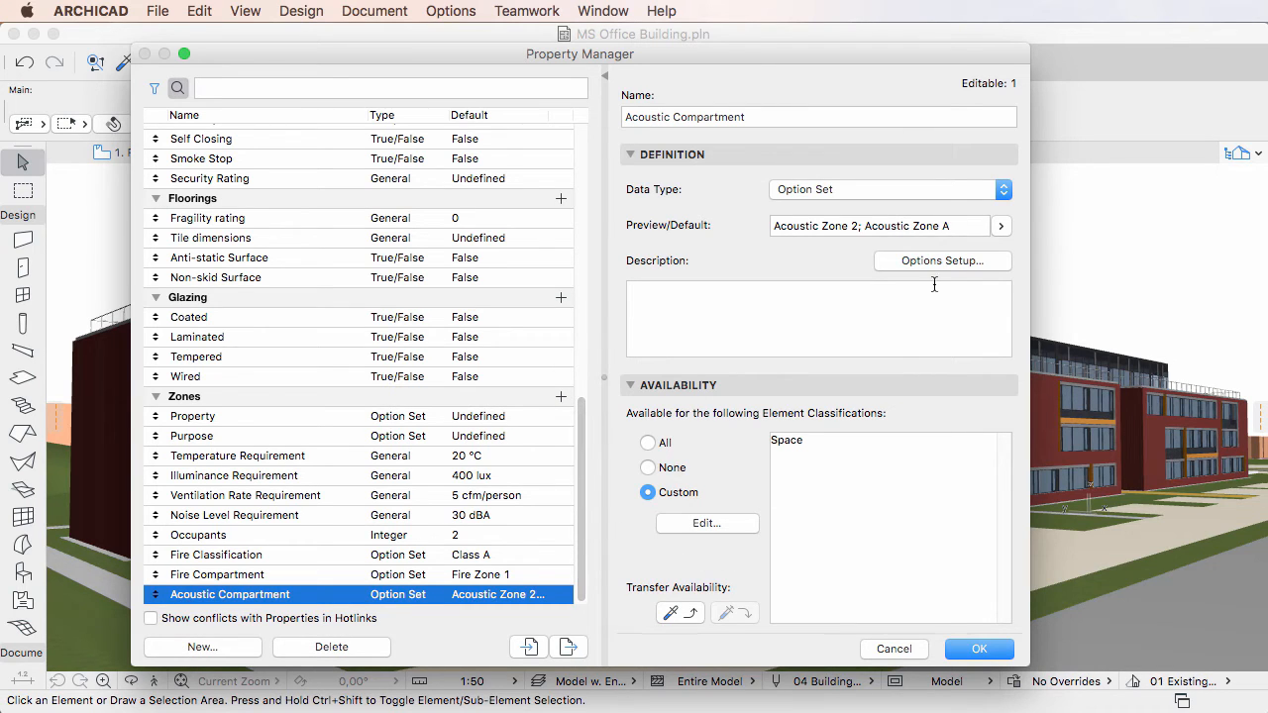
pyautogui.click(943, 261)
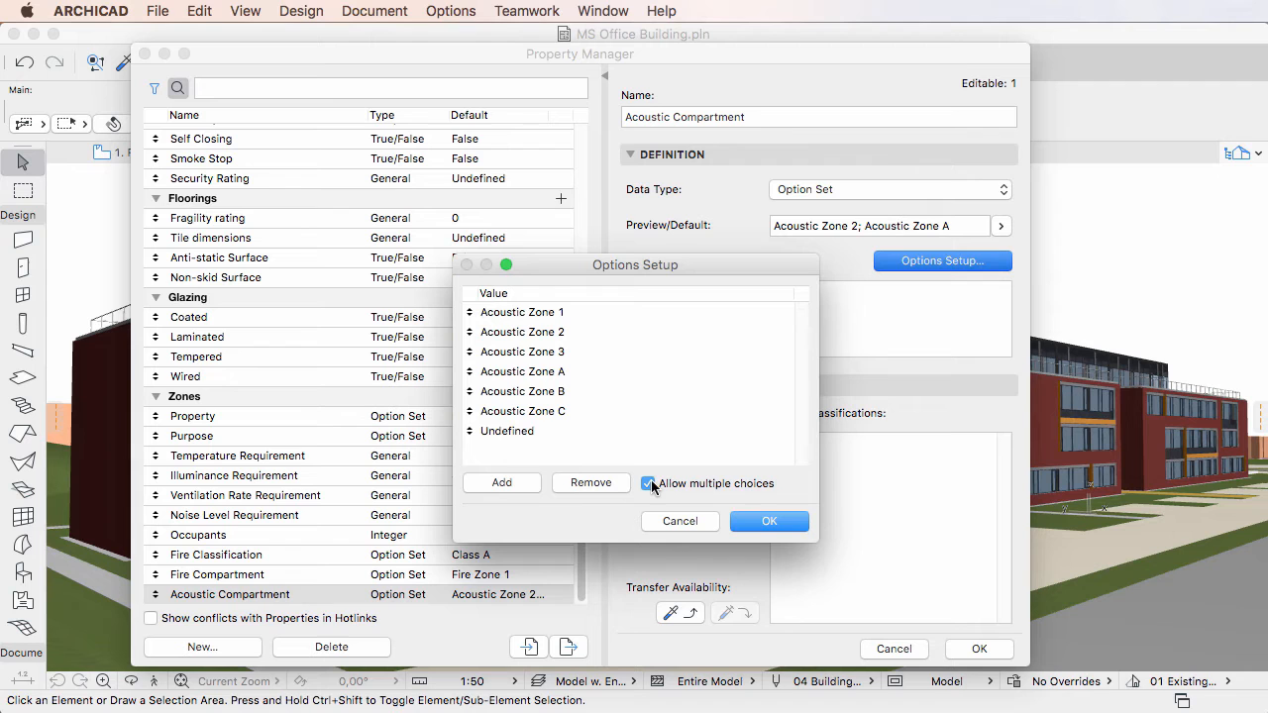
pyautogui.click(769, 521)
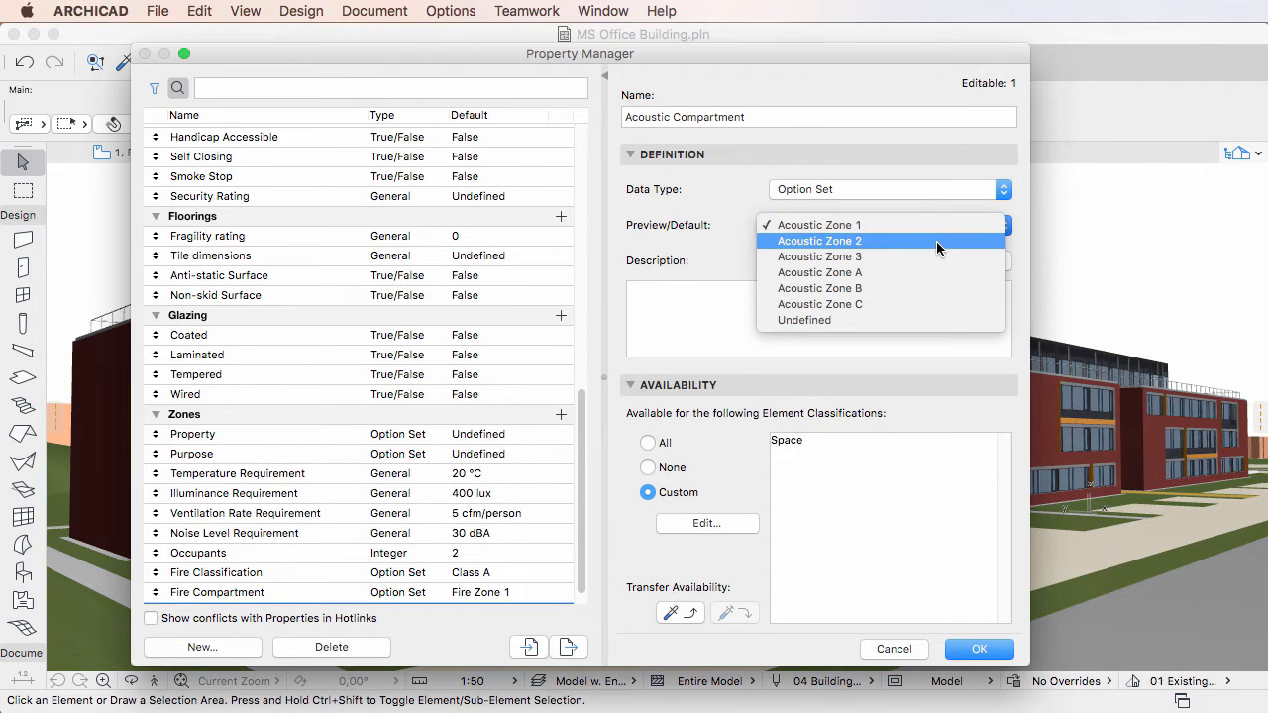
pyautogui.click(820, 242)
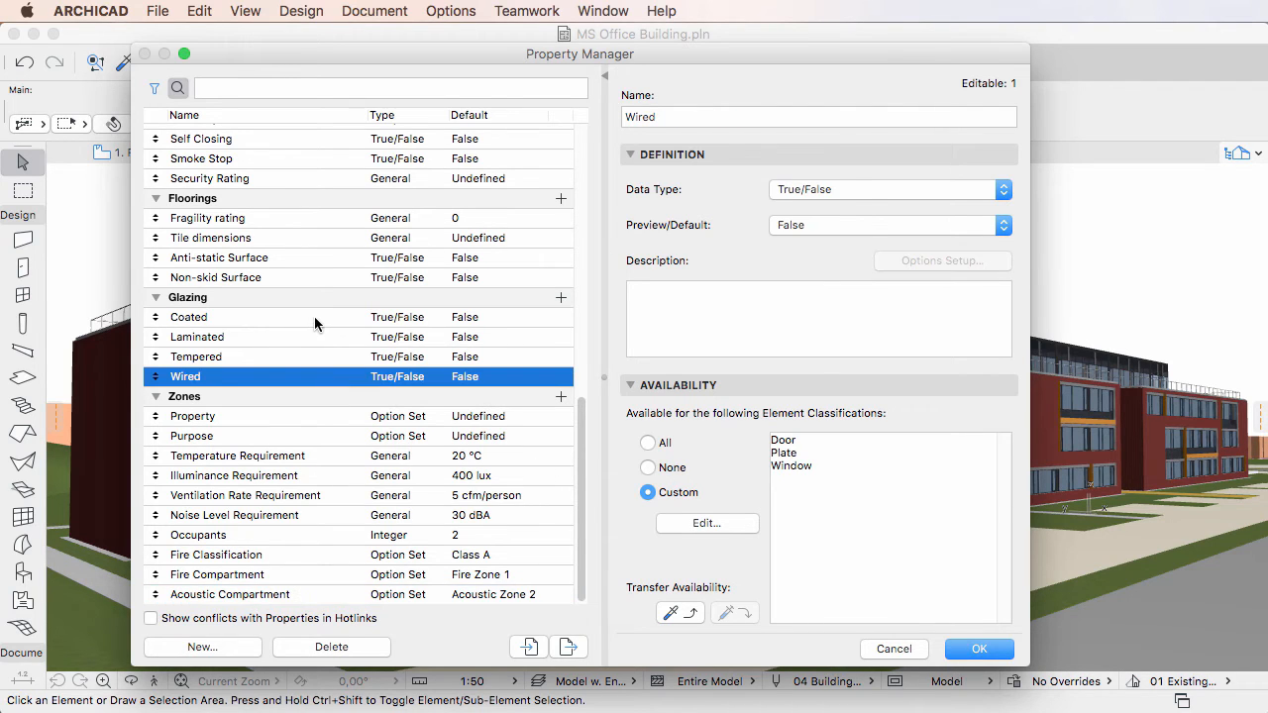
# Add Curtain Wall availability to all four Glazing properties at once
pyautogui.click(188, 317)
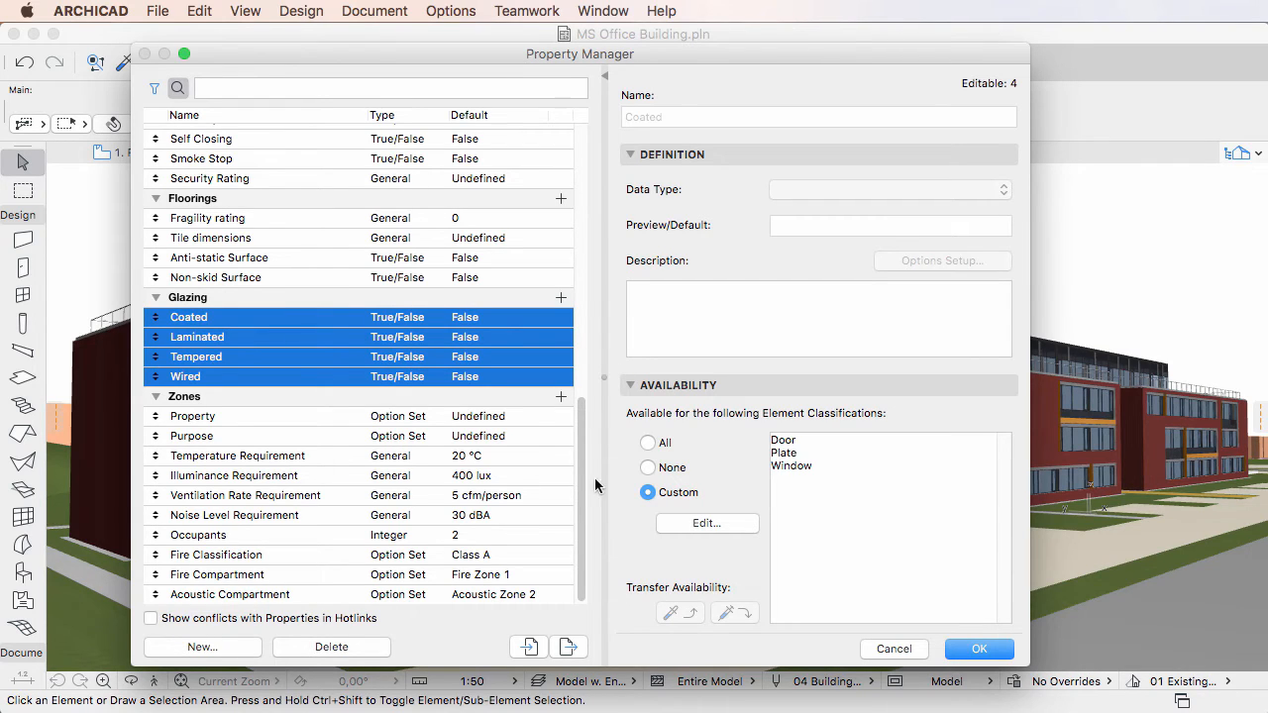
pyautogui.moveTo(651, 562)
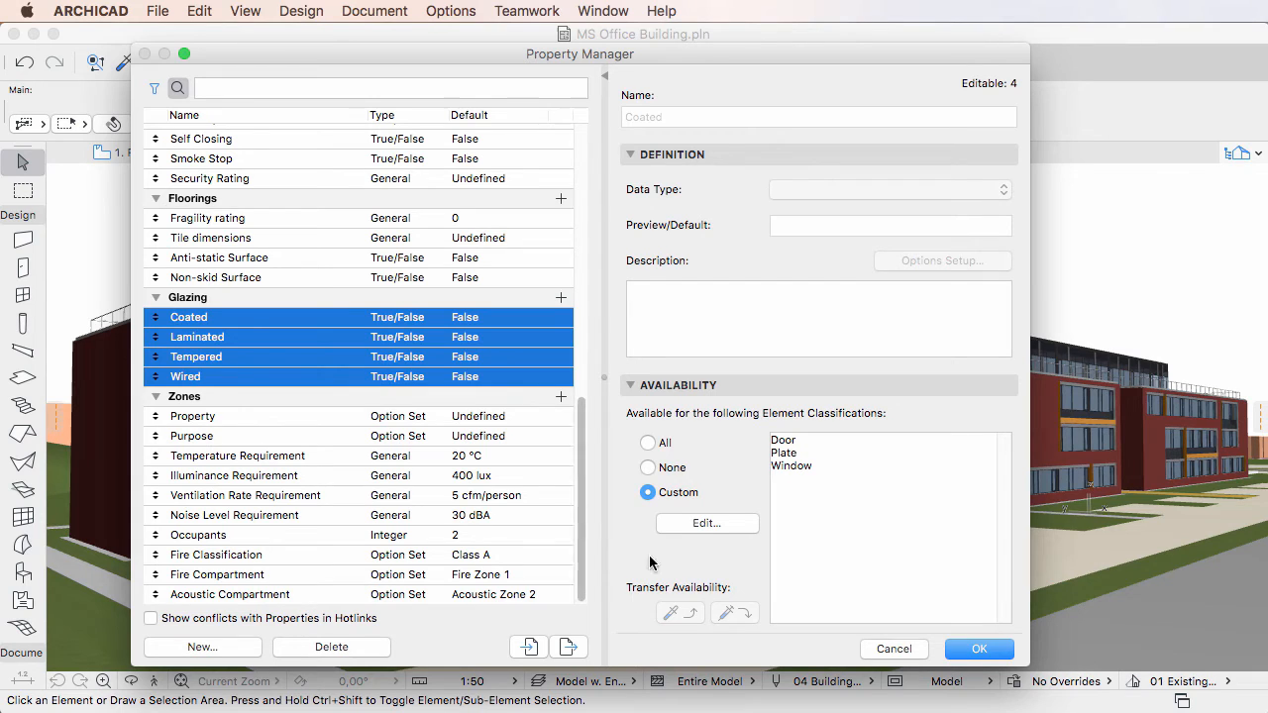
pyautogui.moveTo(828, 495)
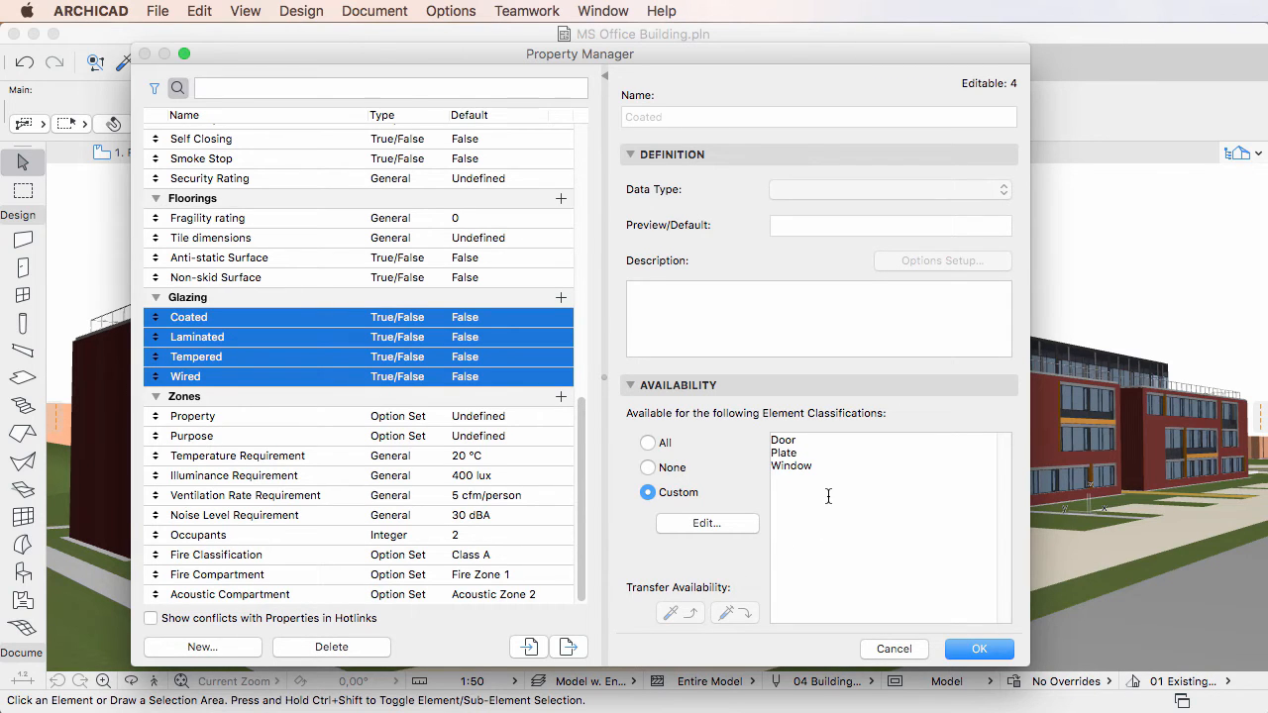
pyautogui.click(705, 523)
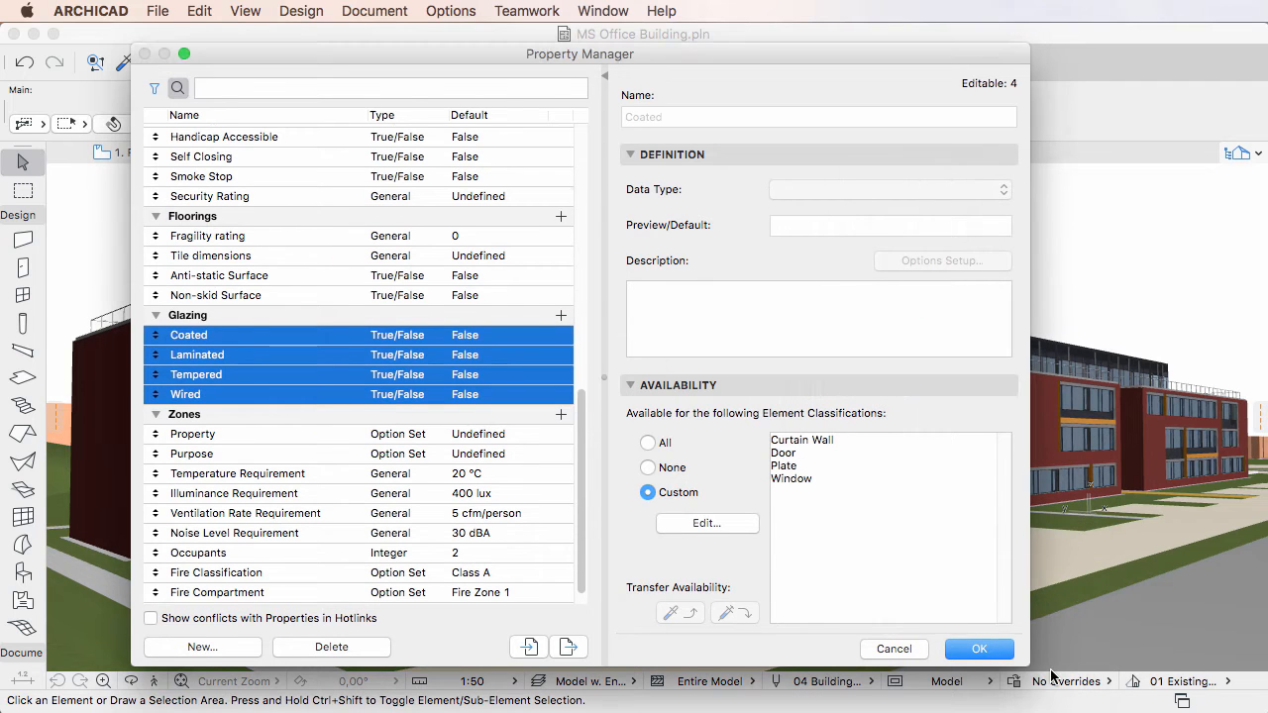
# Verify Laminated, Tempered and Wired each now include Curtain Wall
pyautogui.click(185, 414)
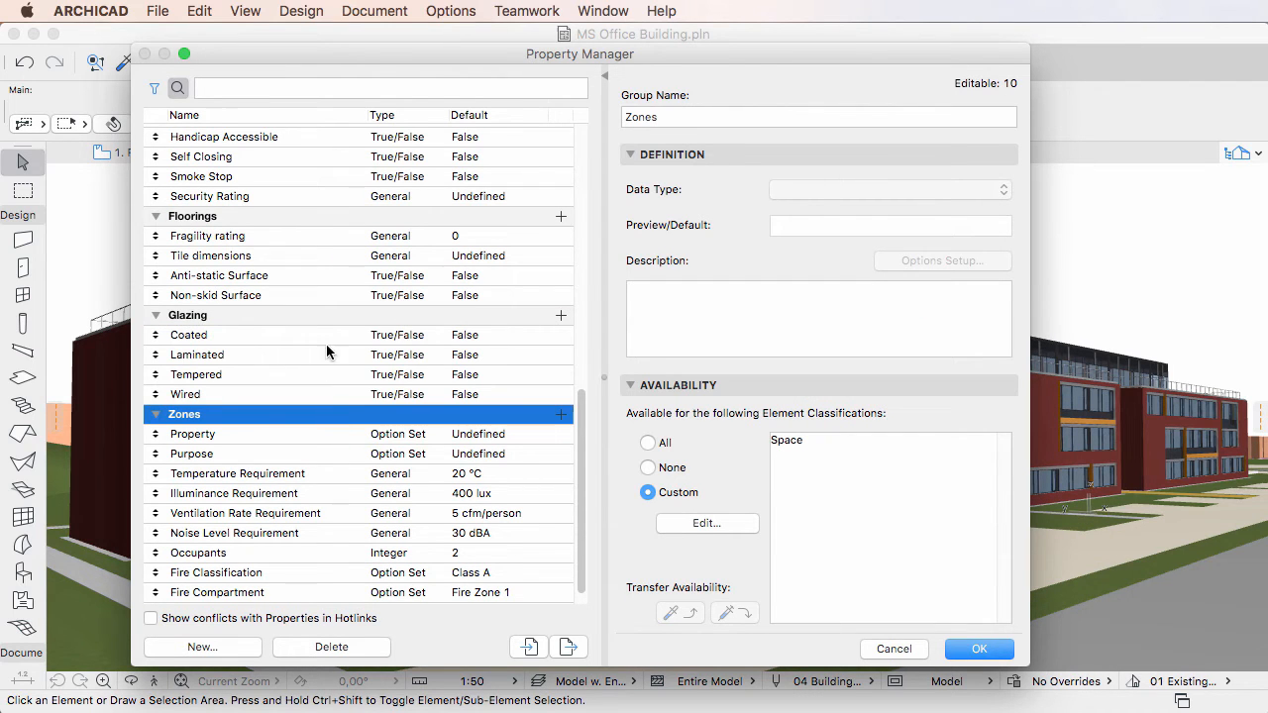
pyautogui.click(198, 355)
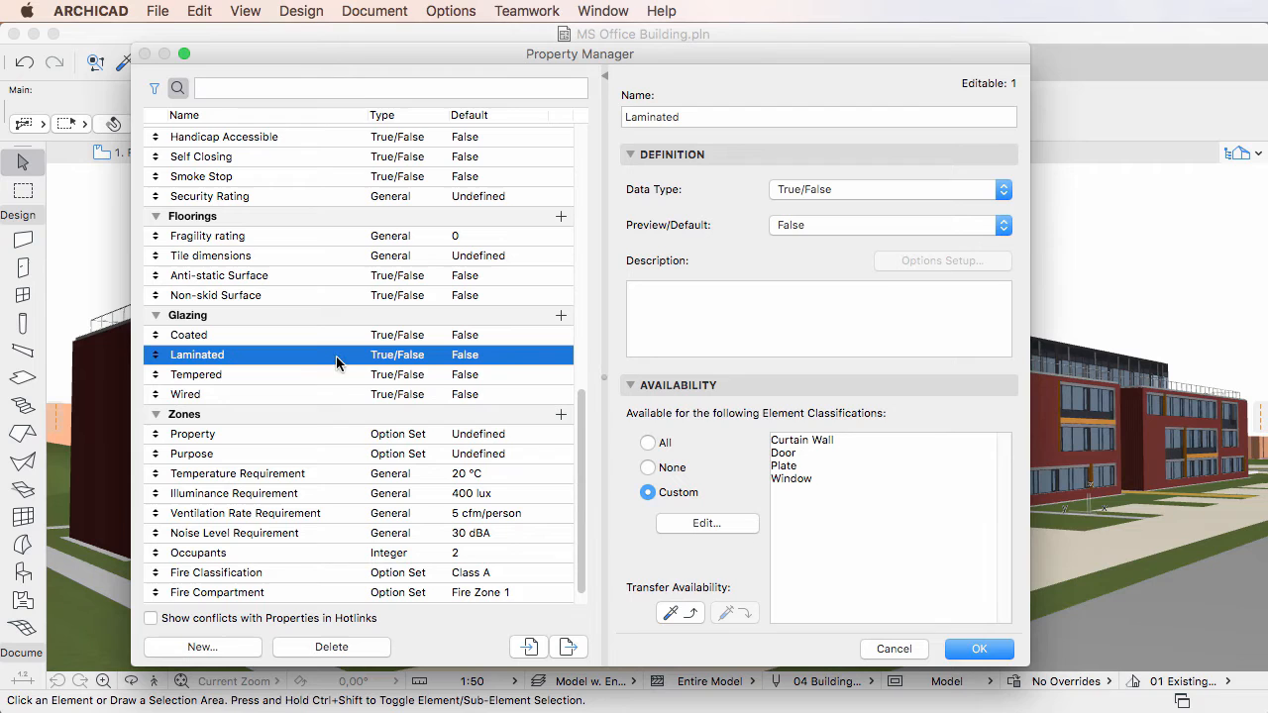
pyautogui.click(194, 375)
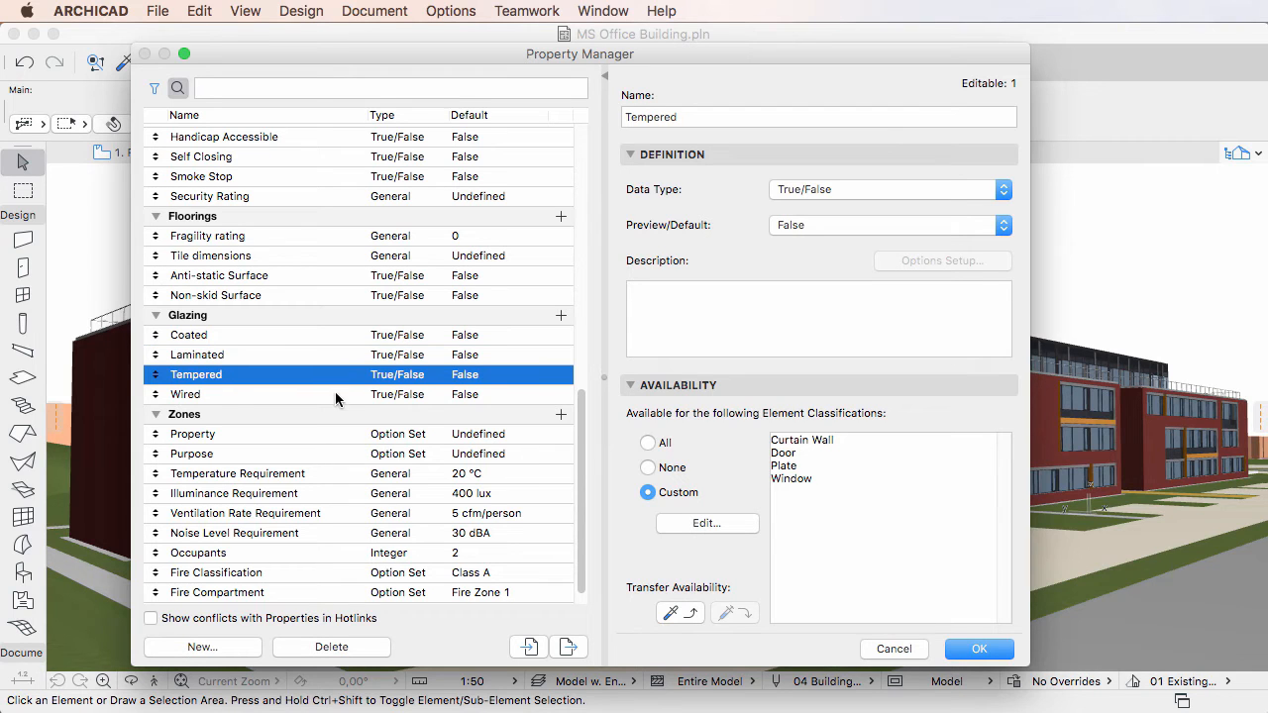
pyautogui.click(186, 394)
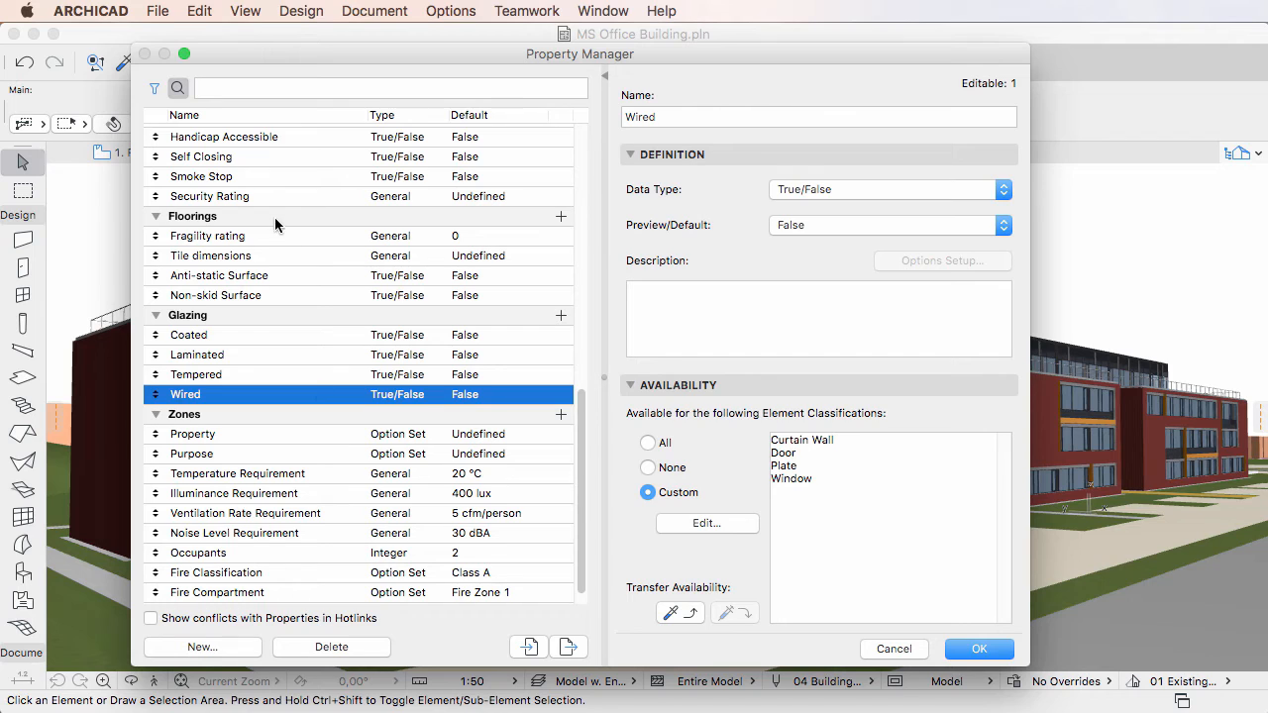
# Rename Floorings to 'Floorings ans Tiles' and extend it to Ramp Flight and Stair Flight
pyautogui.click(192, 216)
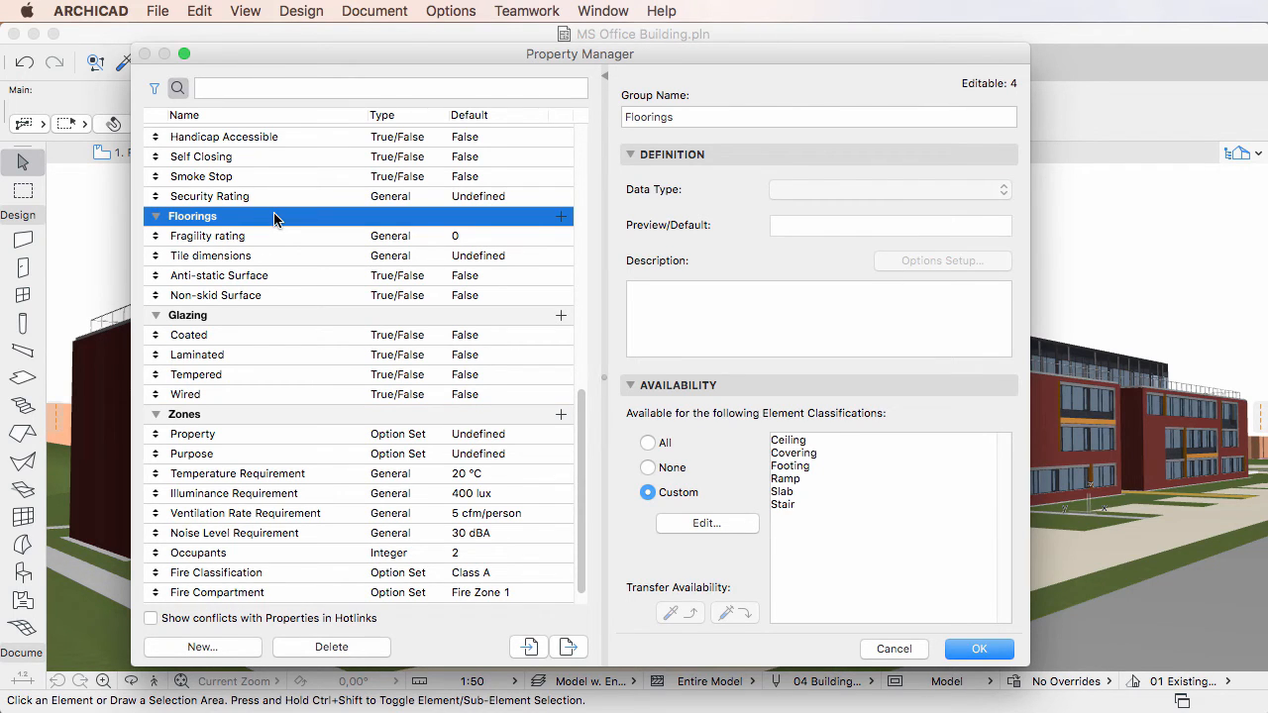
pyautogui.moveTo(337, 218)
pyautogui.write(' ans Tiles')
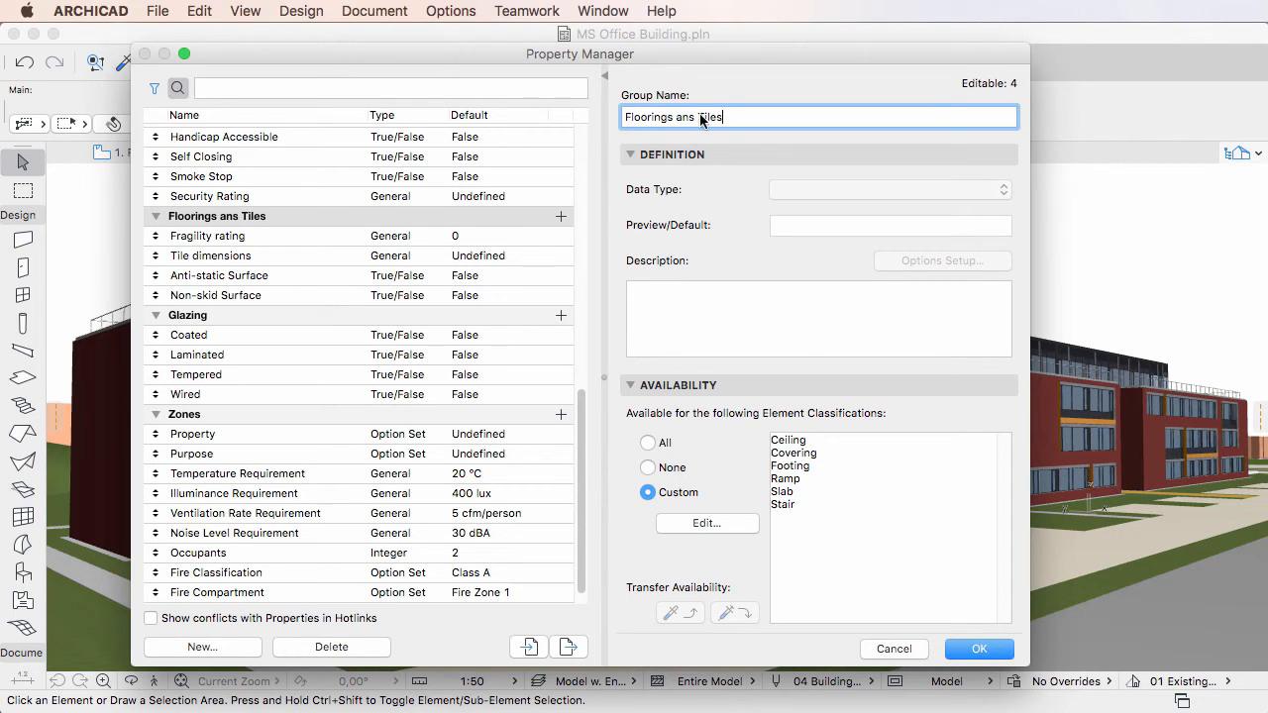
pyautogui.click(705, 523)
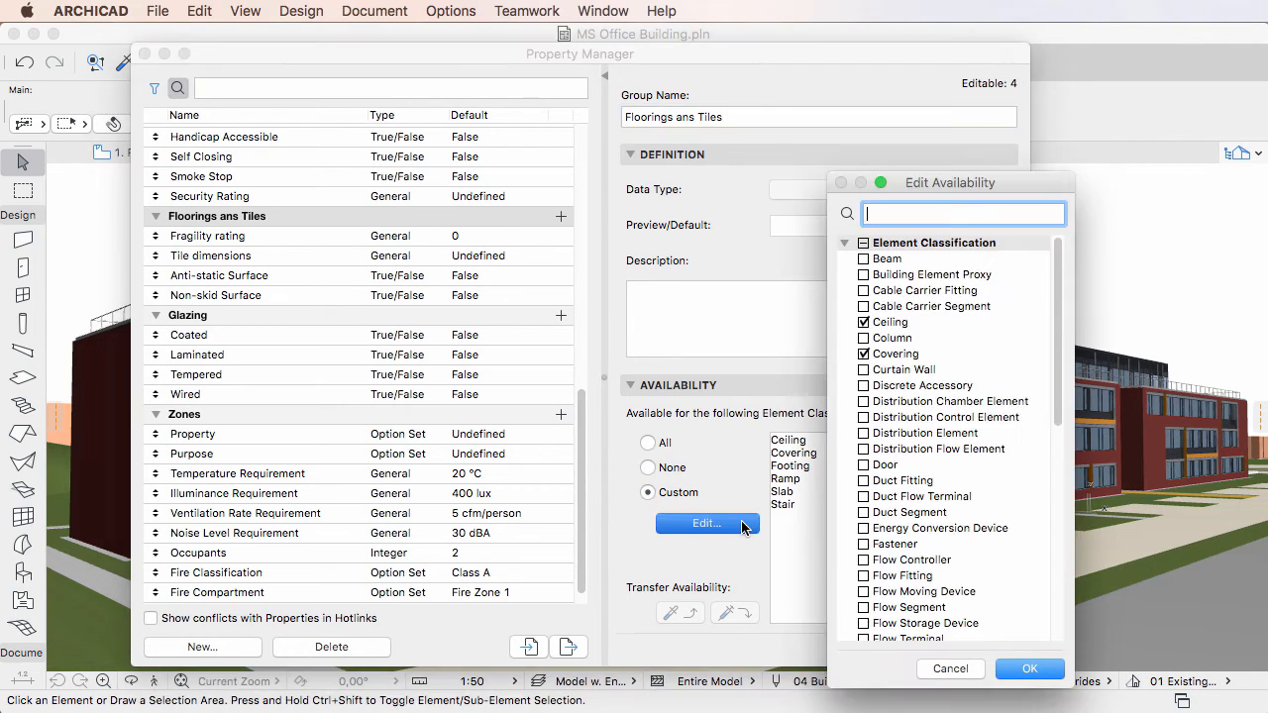
pyautogui.scroll(-3)
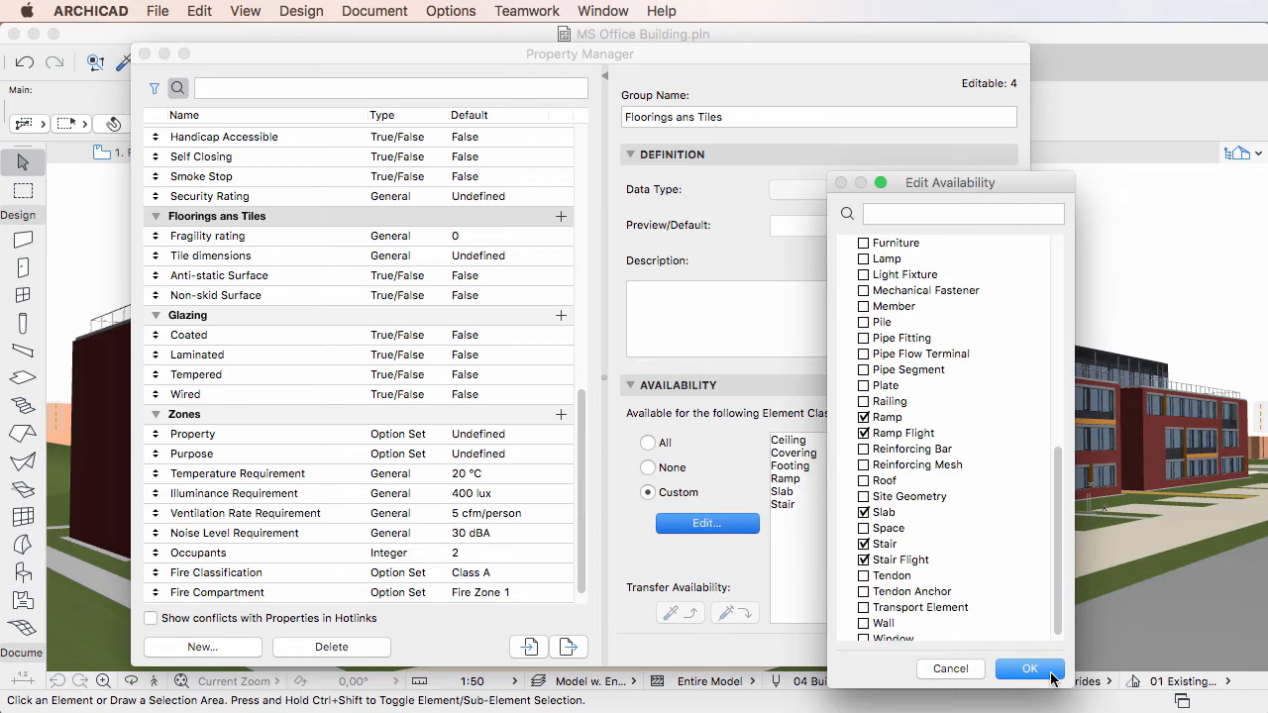
pyautogui.click(1030, 669)
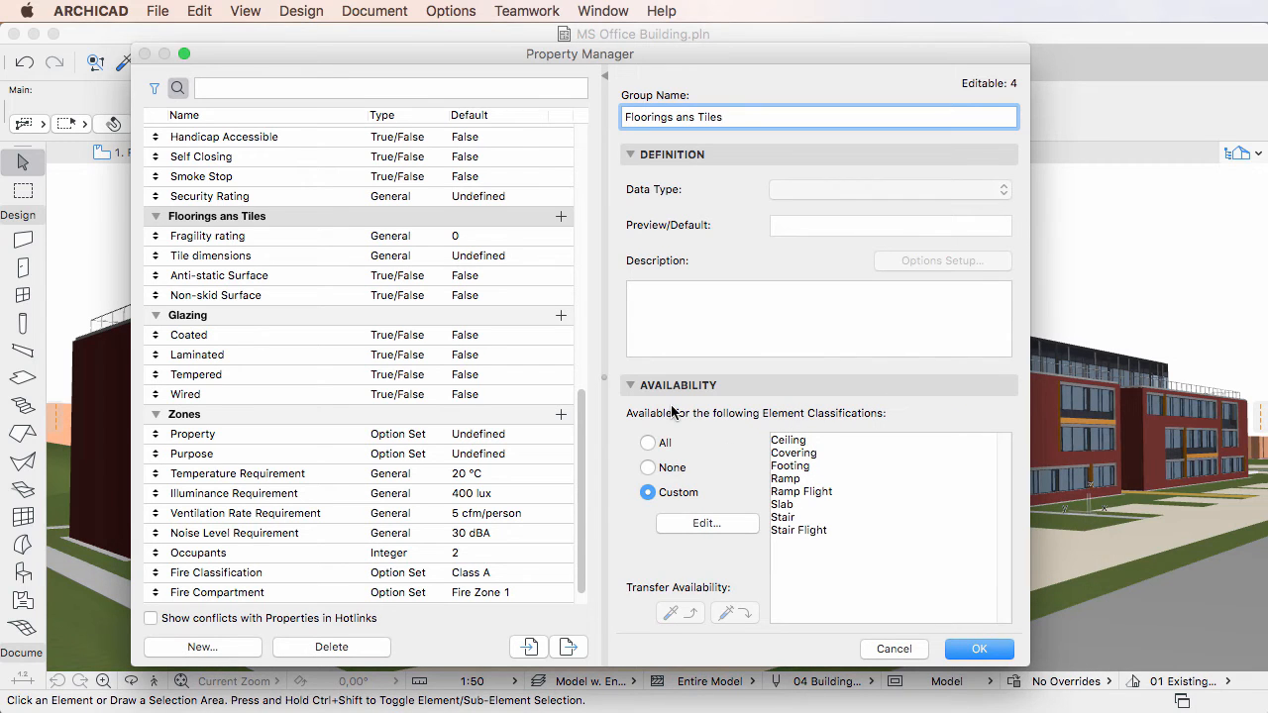
pyautogui.click(248, 216)
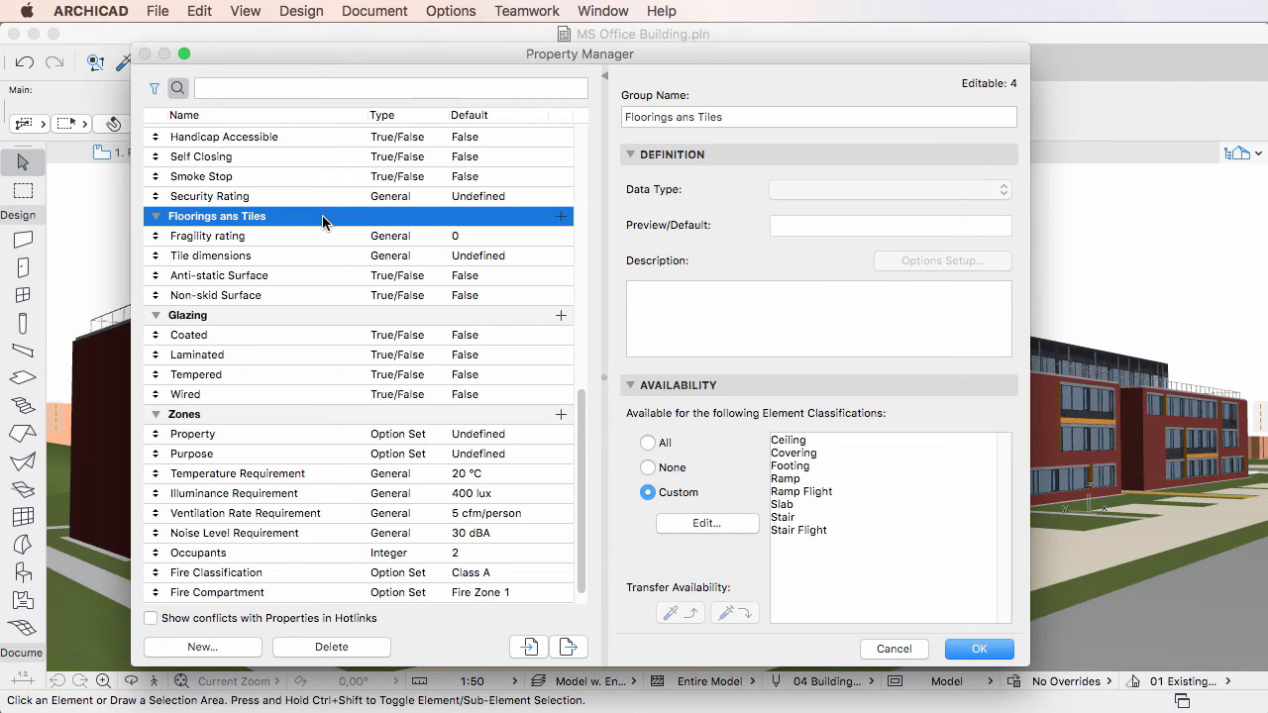
pyautogui.click(206, 236)
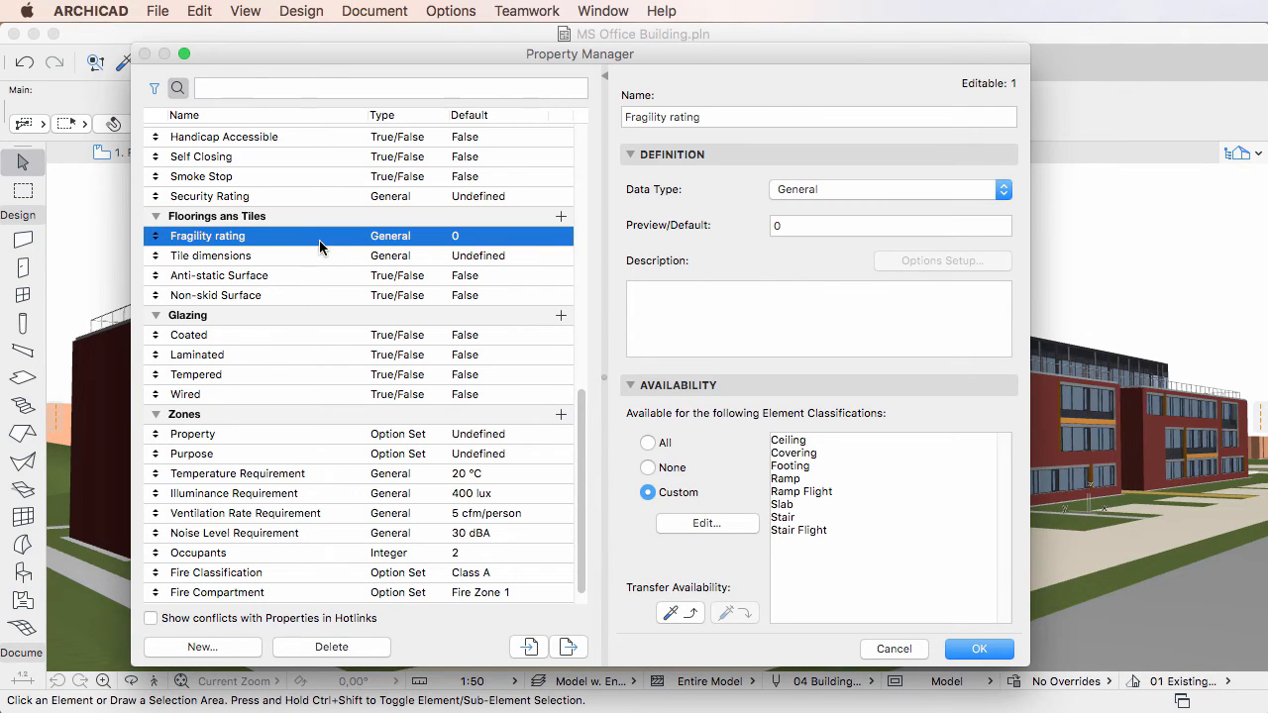
pyautogui.click(210, 256)
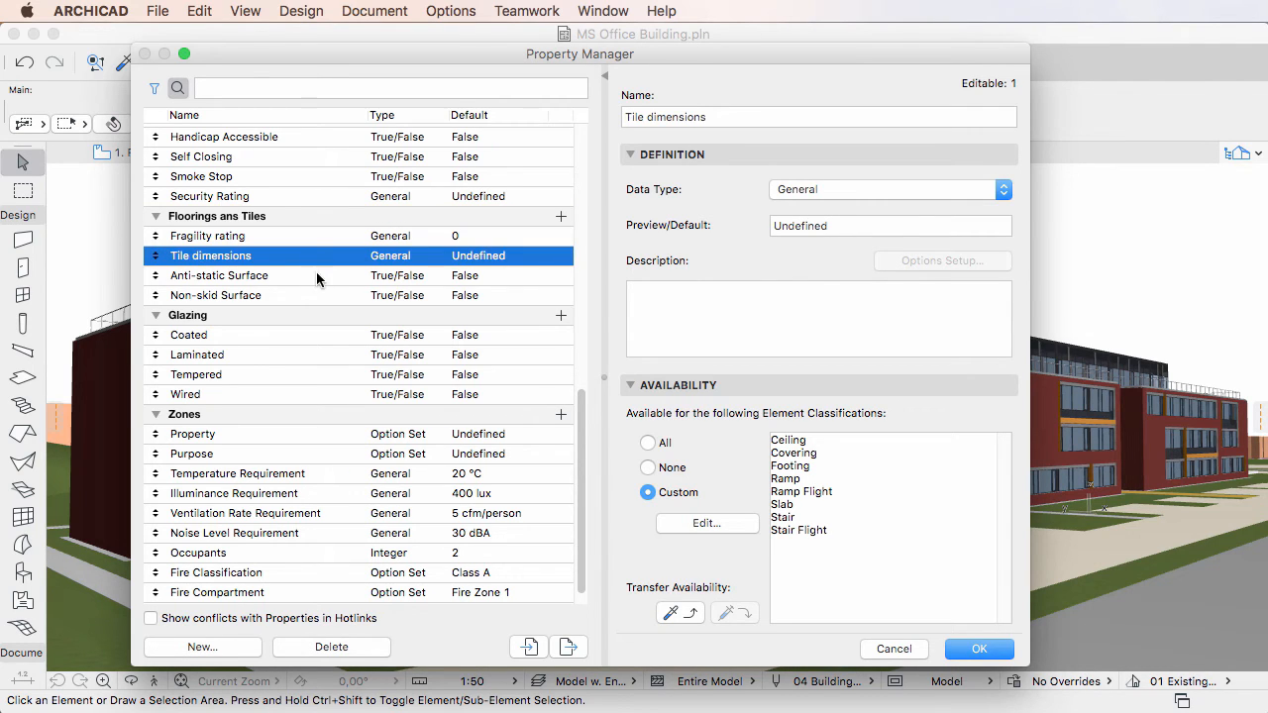
pyautogui.click(214, 295)
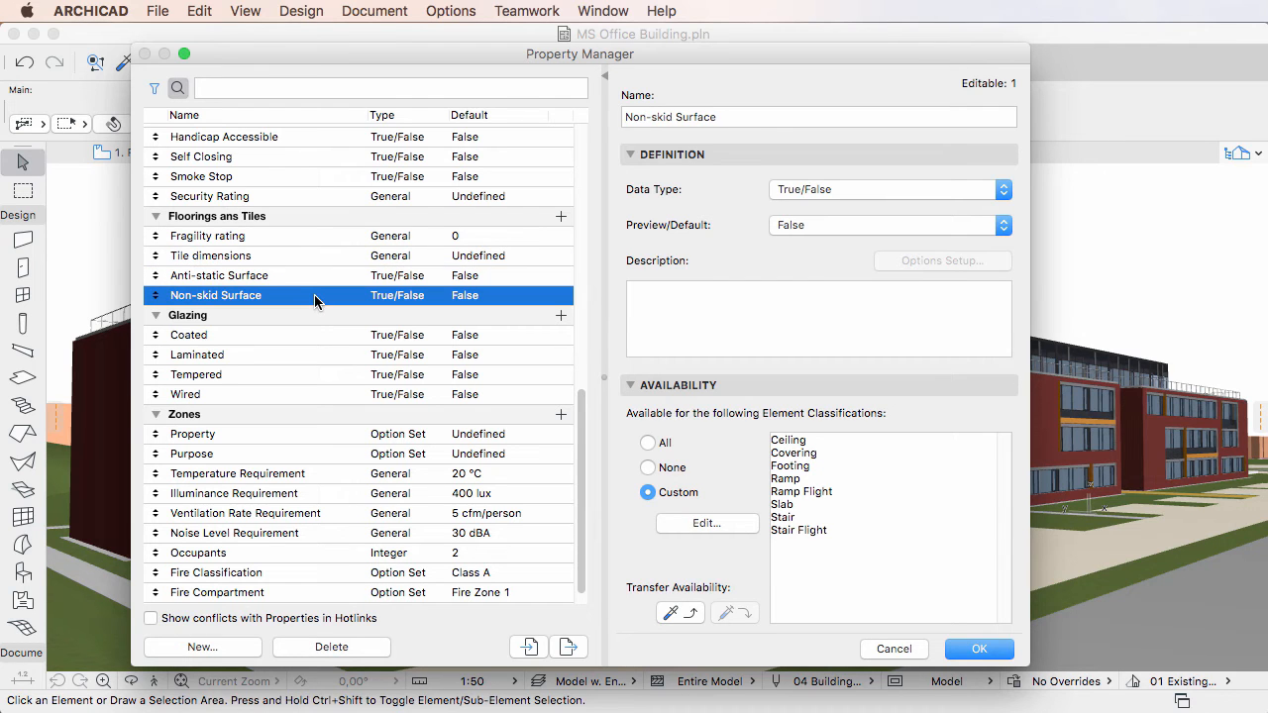
pyautogui.moveTo(549, 416)
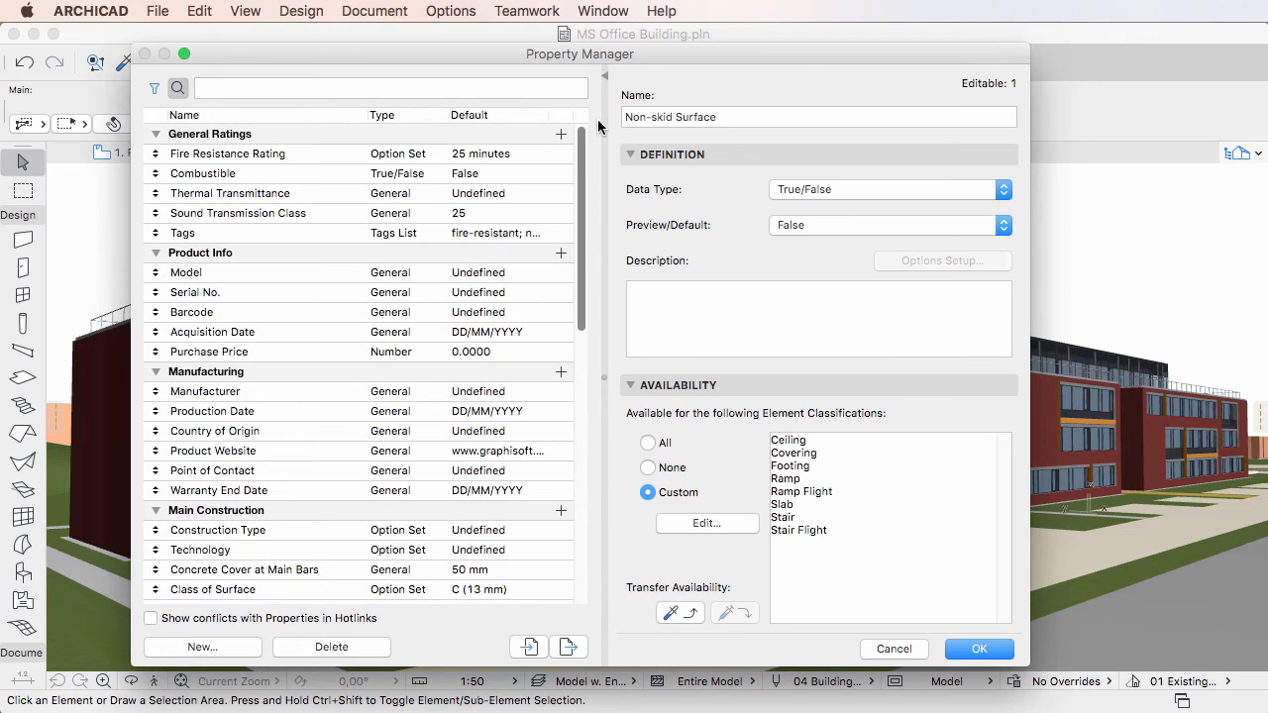
# Make the General Ratings, Product Info and Manufacturing groups available to all classifications
pyautogui.click(209, 135)
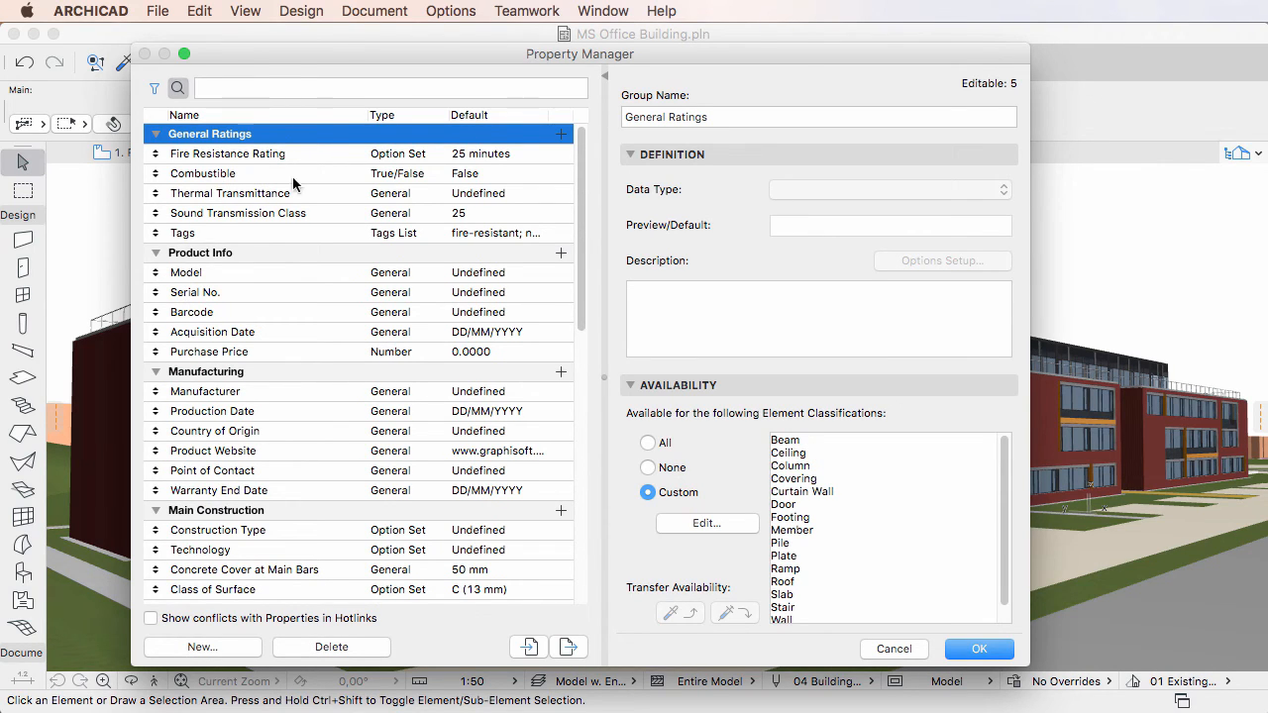
pyautogui.click(200, 253)
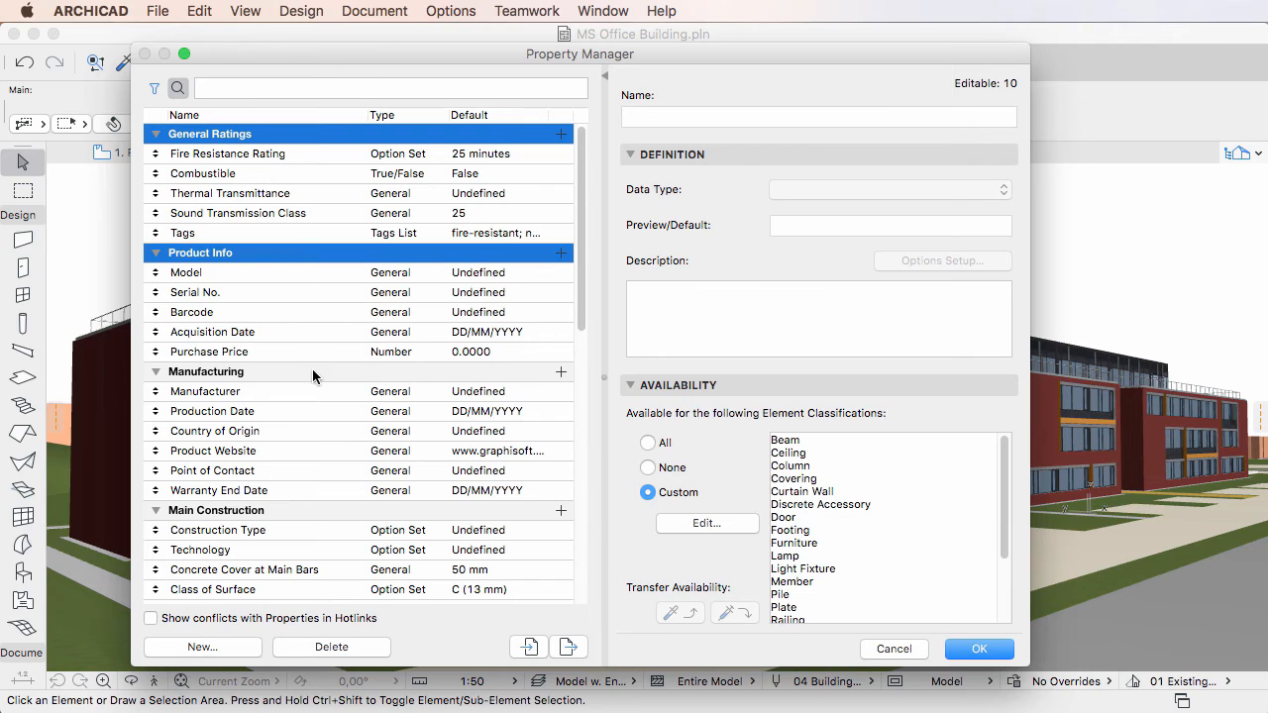
pyautogui.click(206, 372)
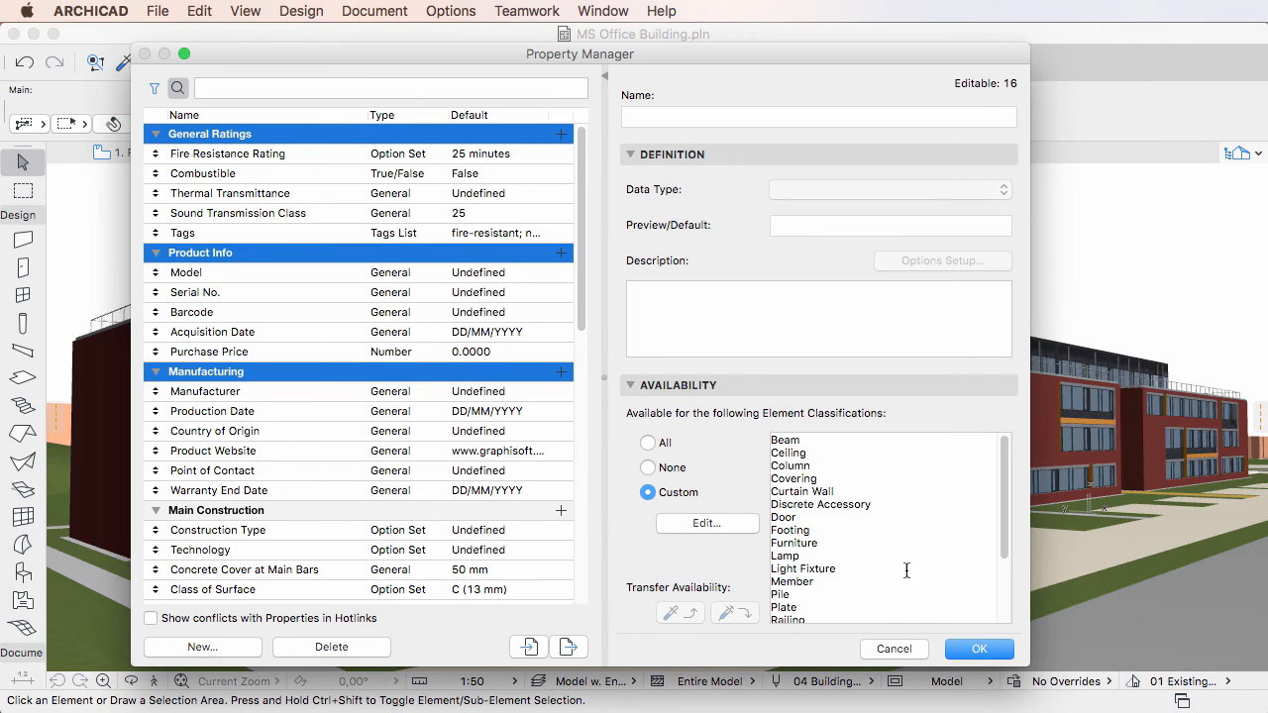
pyautogui.moveTo(816, 618)
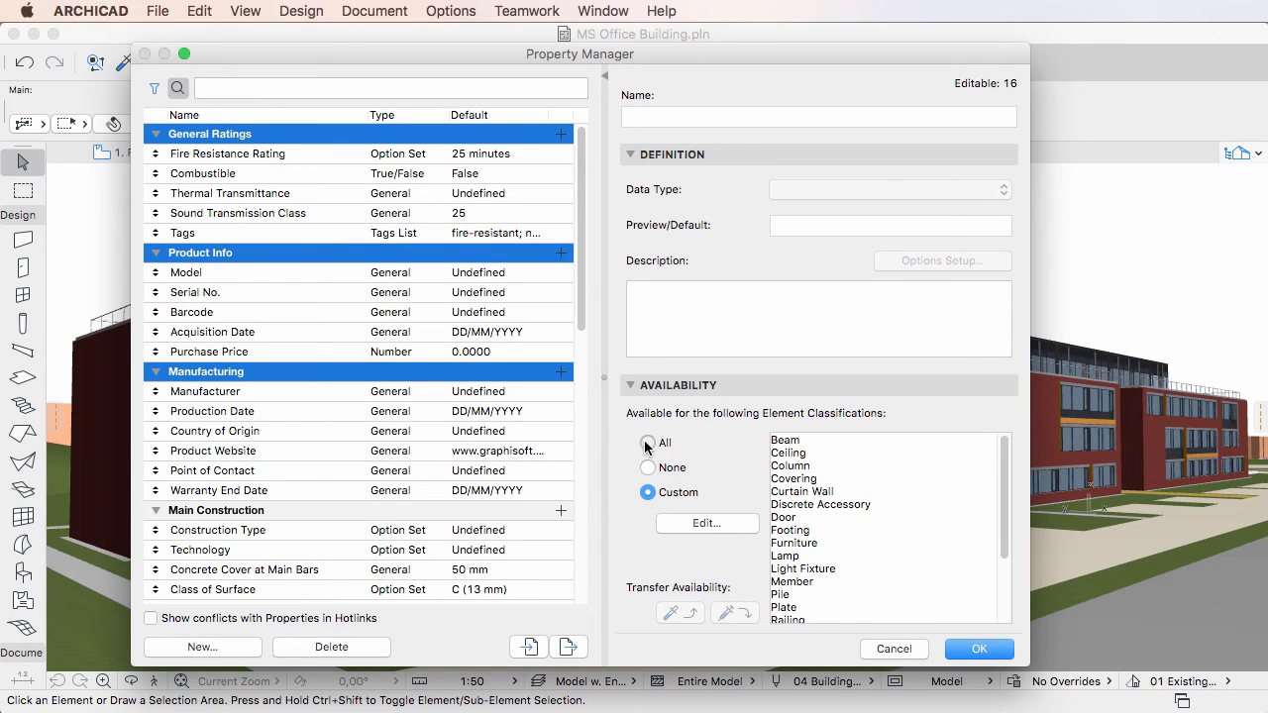
pyautogui.click(646, 444)
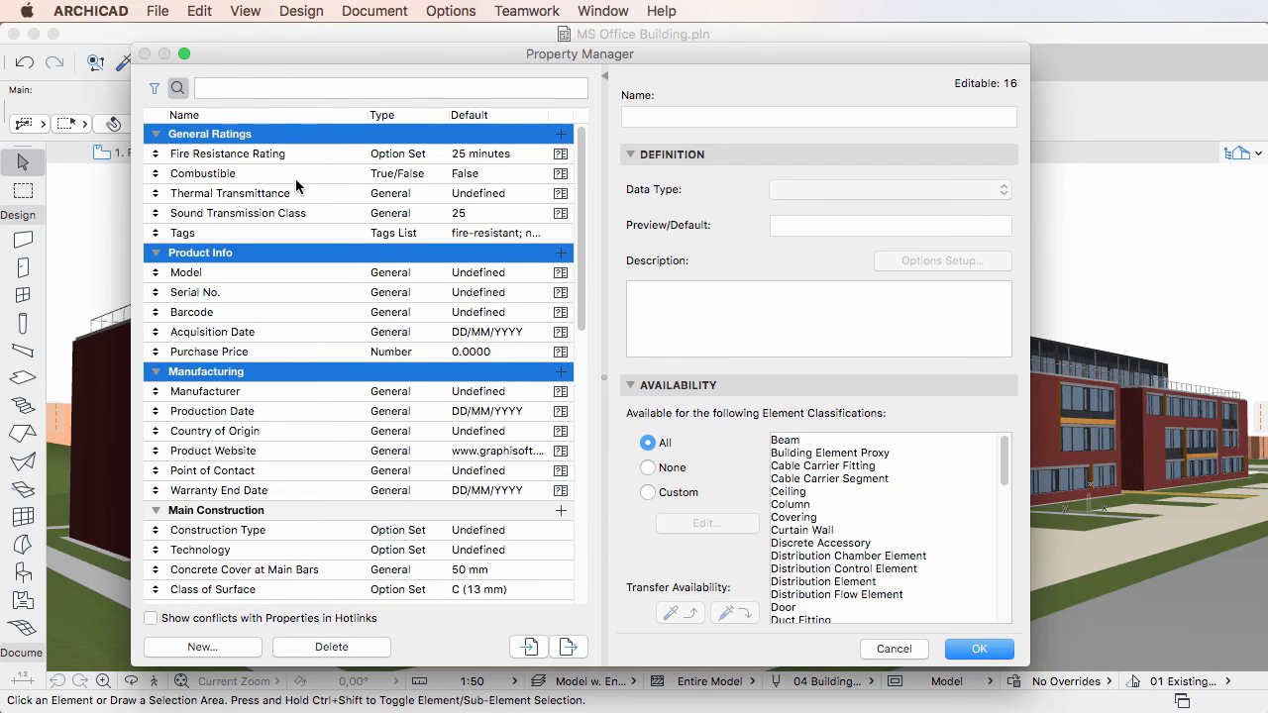
# Check Combustible, Serial No., Acquisition, Production and Warranty End Date availability, then apply with OK
pyautogui.click(202, 174)
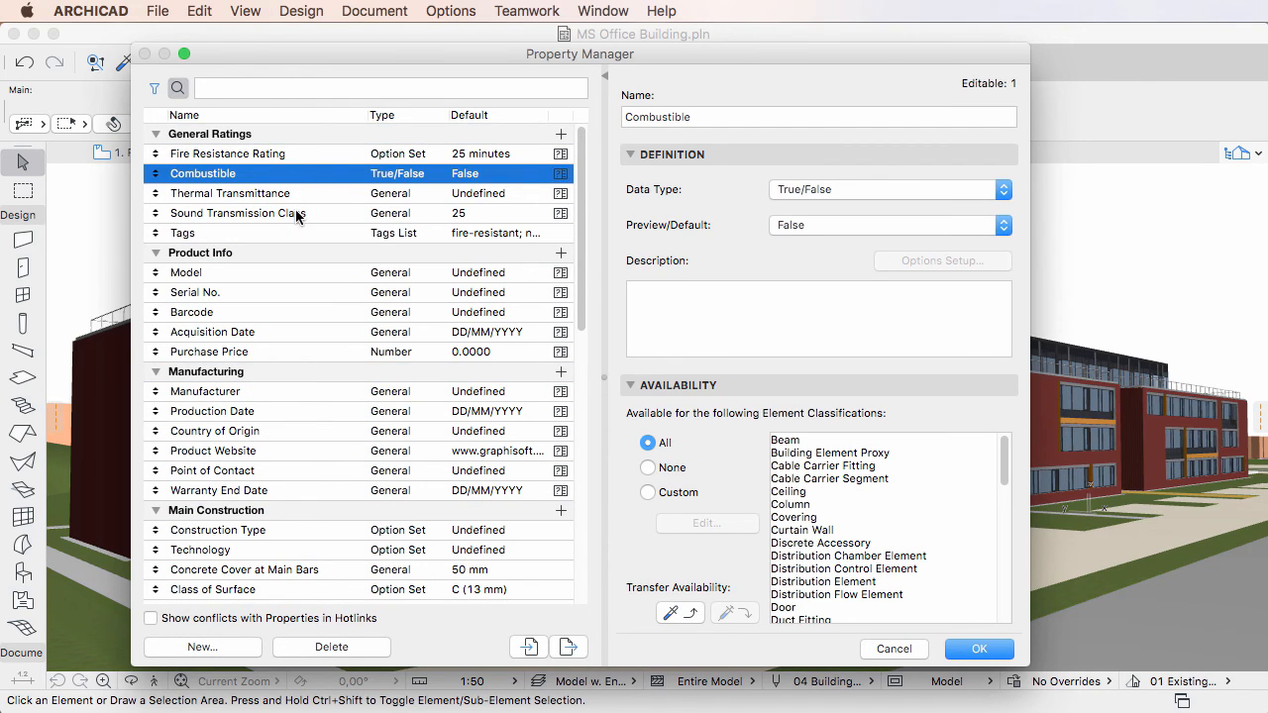
pyautogui.click(194, 293)
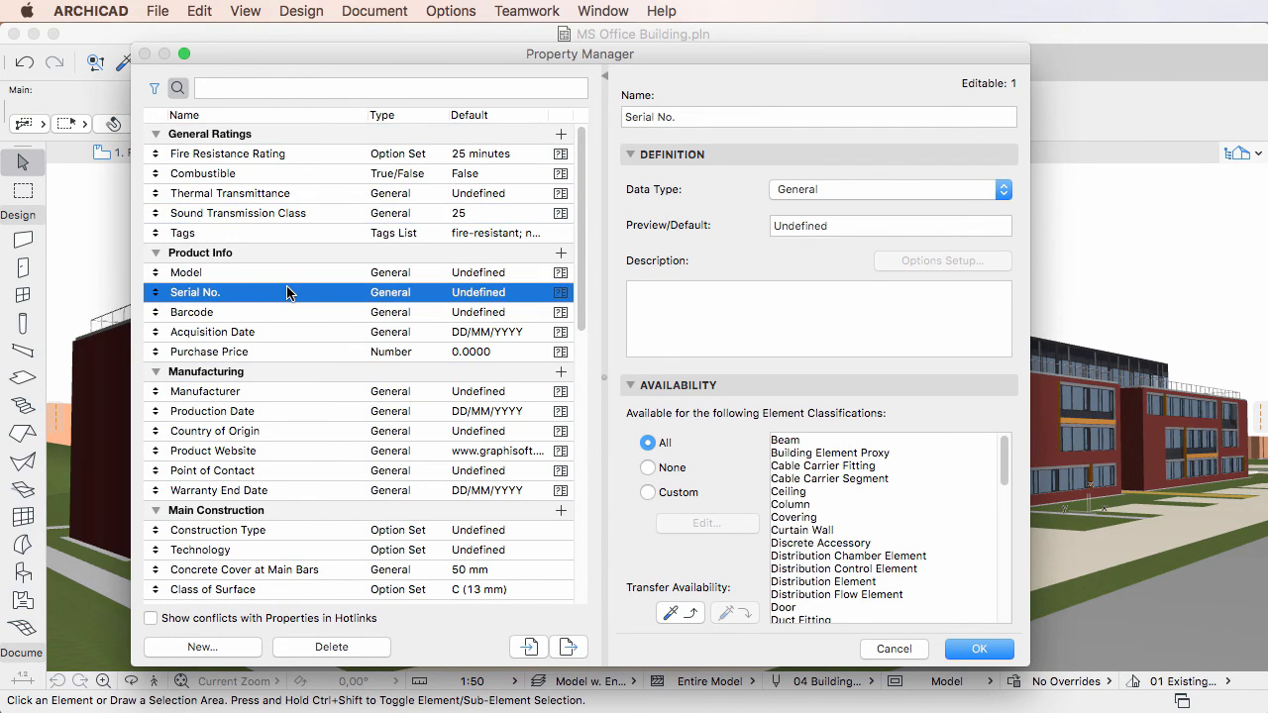
pyautogui.click(212, 333)
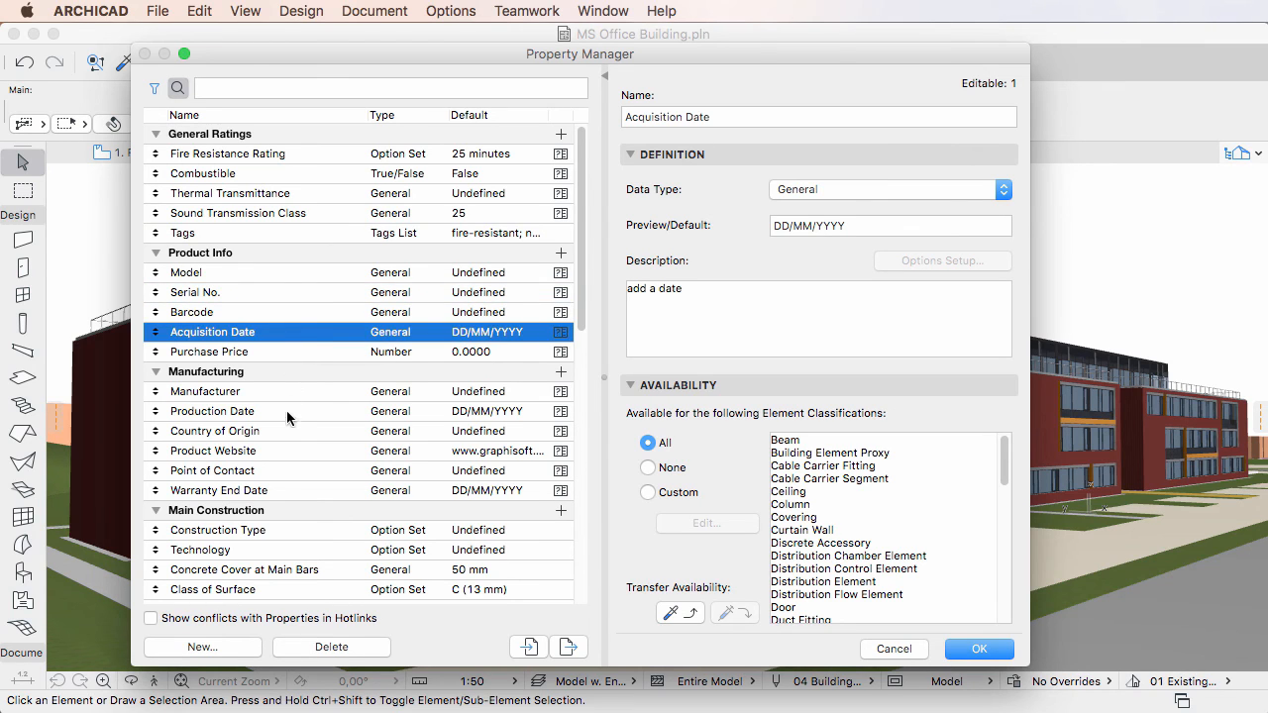
pyautogui.click(212, 410)
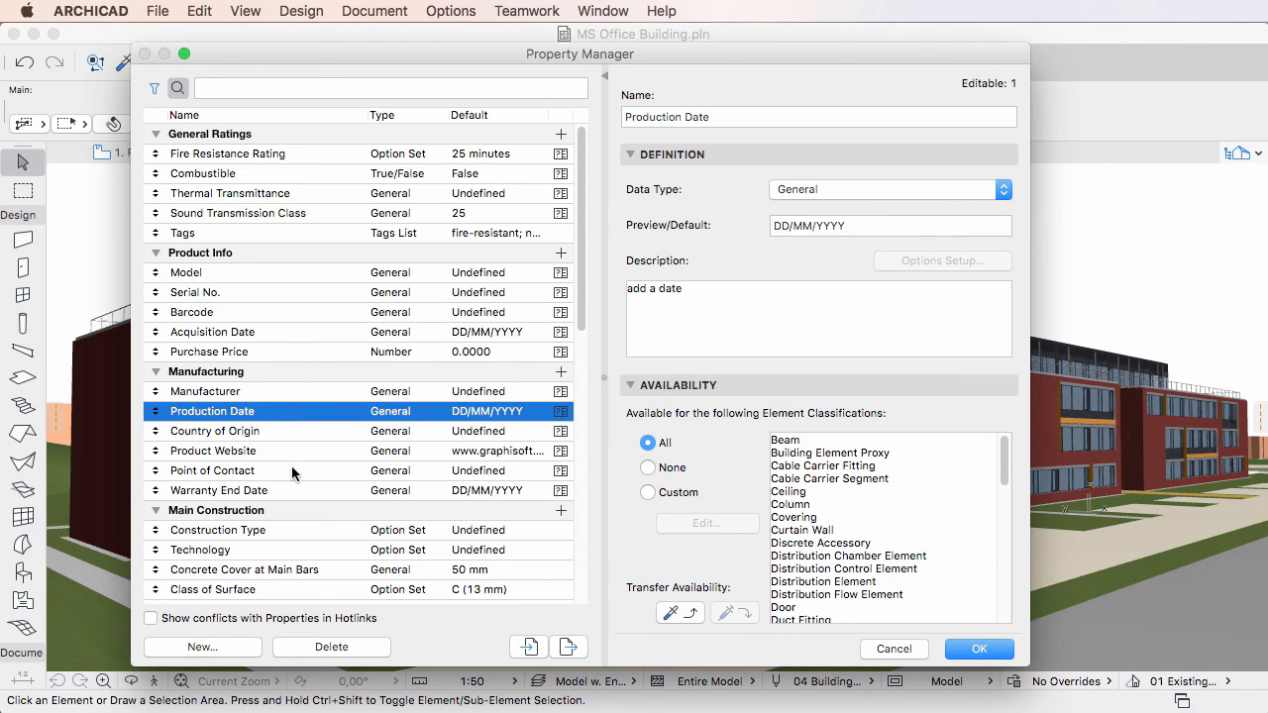
pyautogui.click(217, 491)
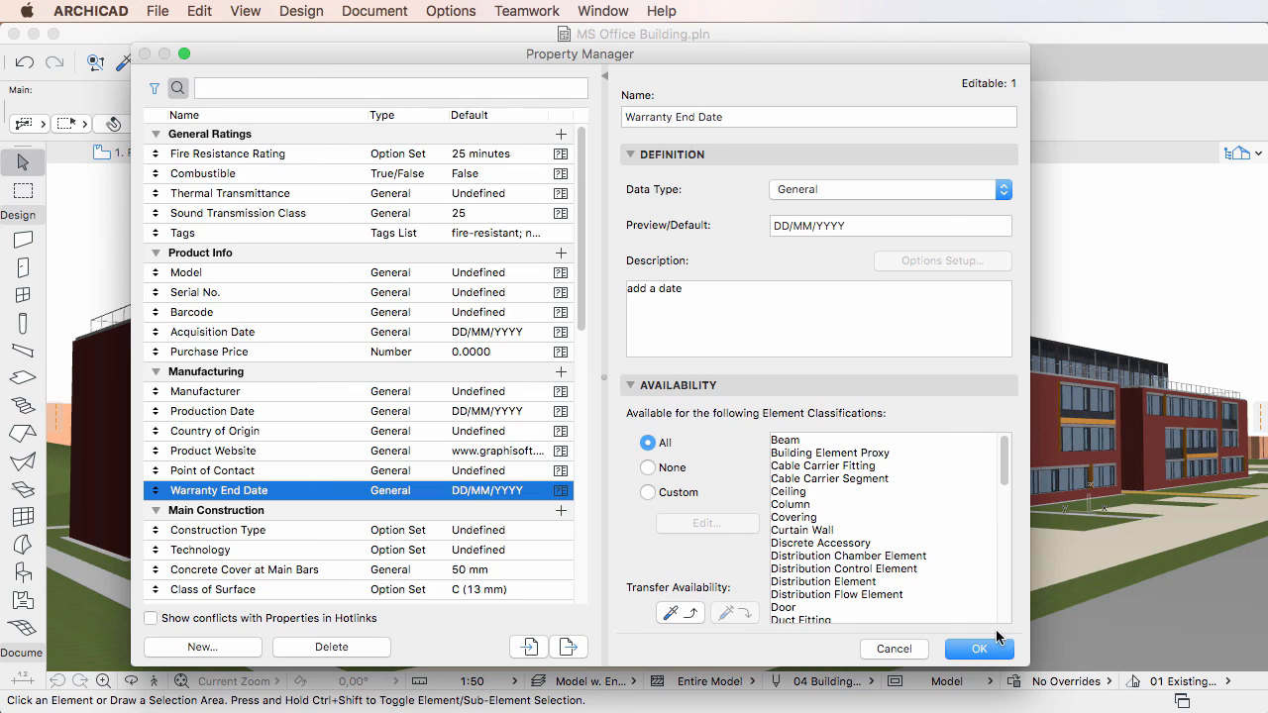
pyautogui.click(1003, 648)
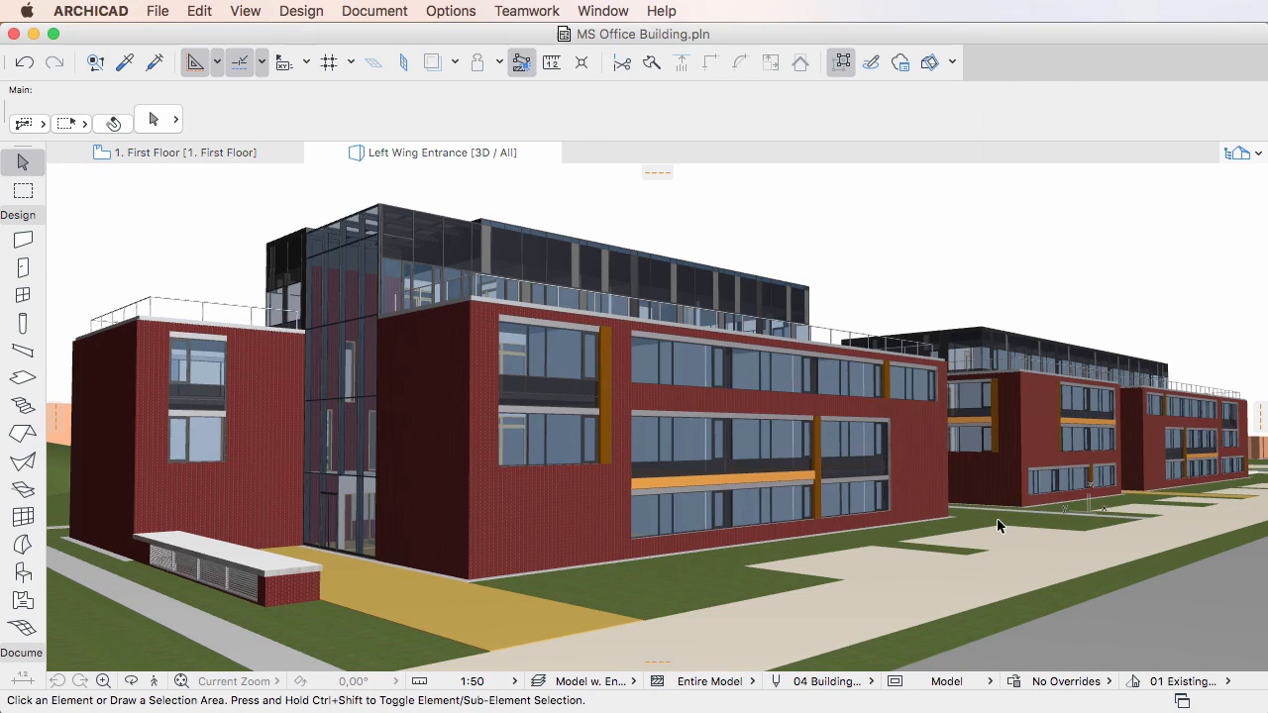